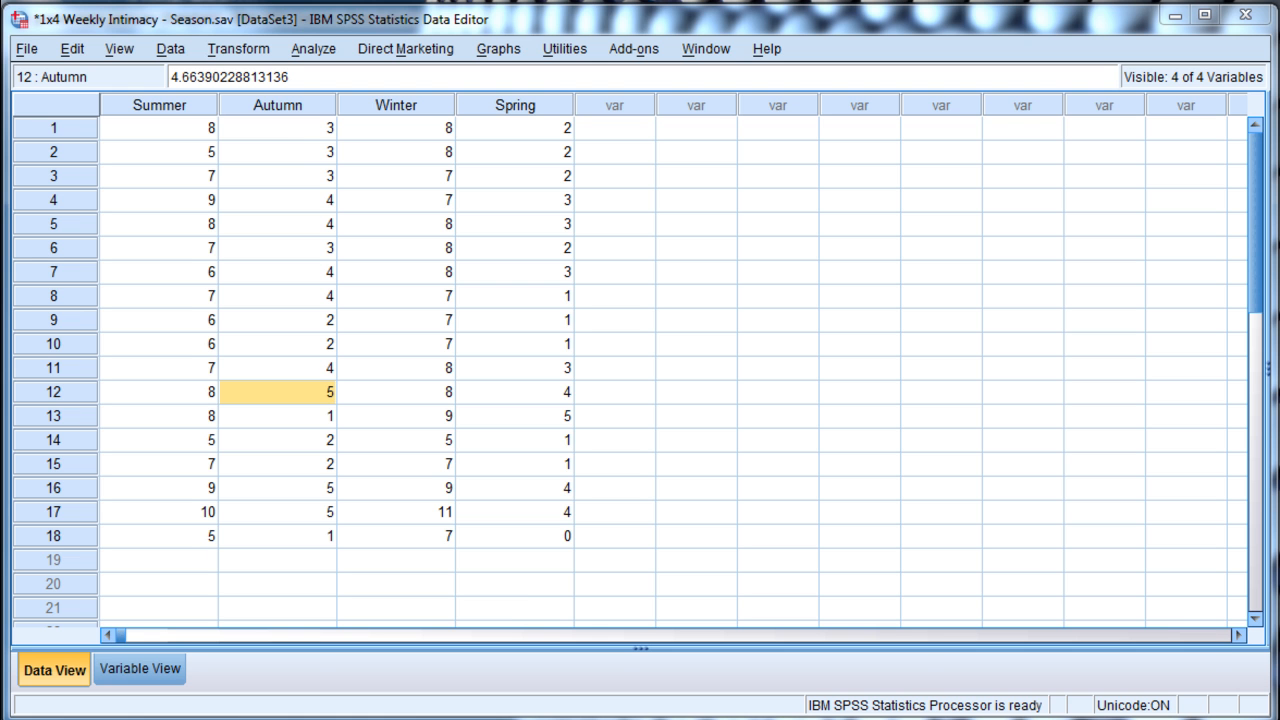
pyautogui.moveTo(300, 130)
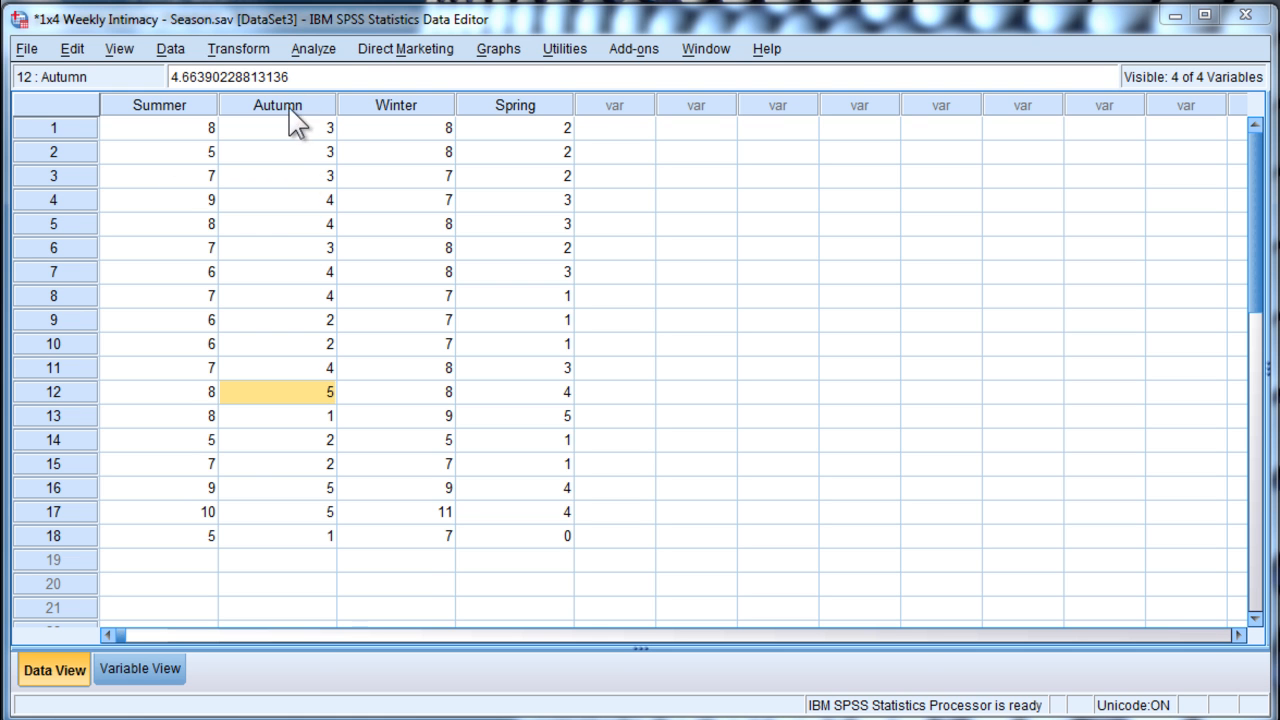
# Step: Define within-subjects factor1 with 4 levels via Analyze > General Linear Model > Repeated Measures
pyautogui.click(312, 50)
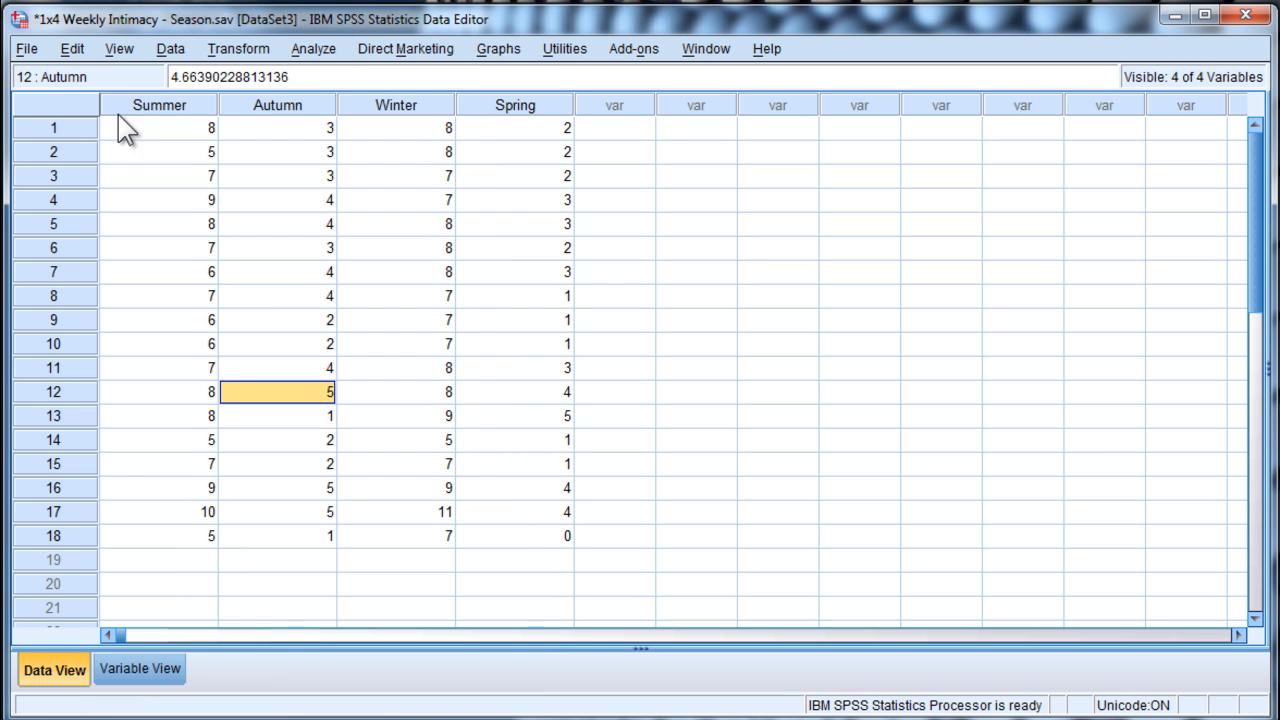
pyautogui.click(516, 132)
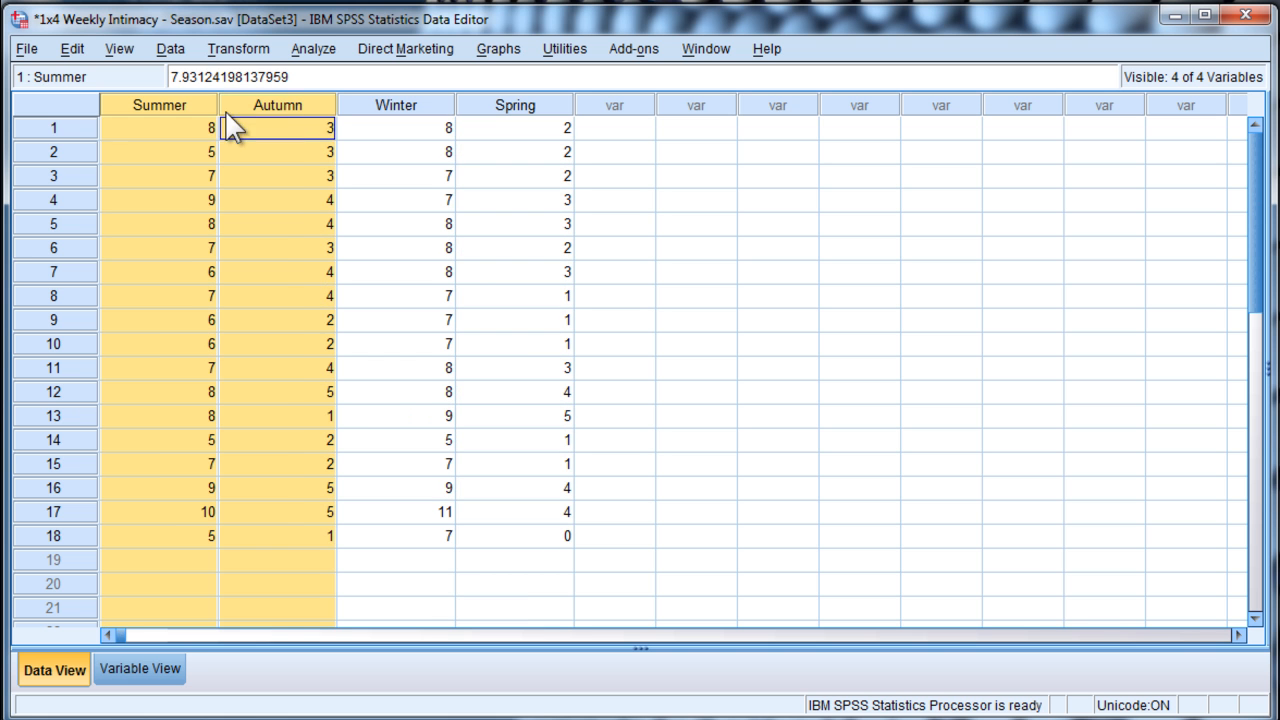
pyautogui.click(516, 132)
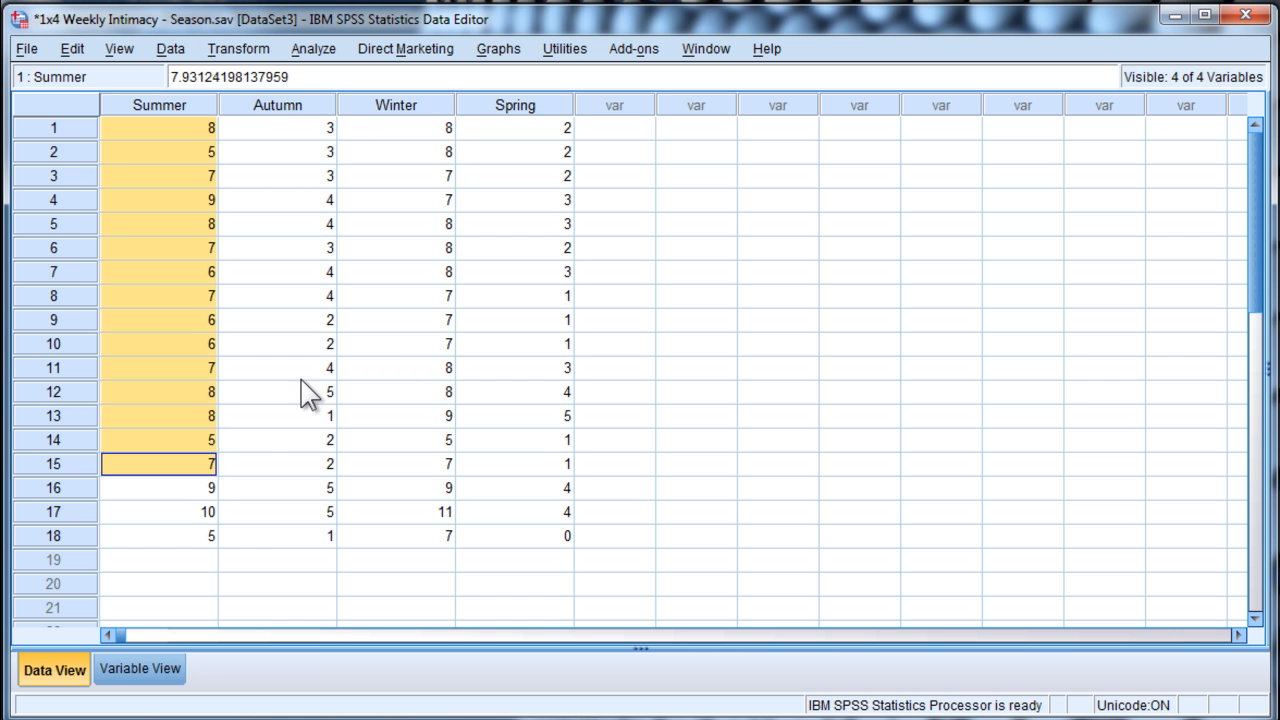
pyautogui.click(276, 368)
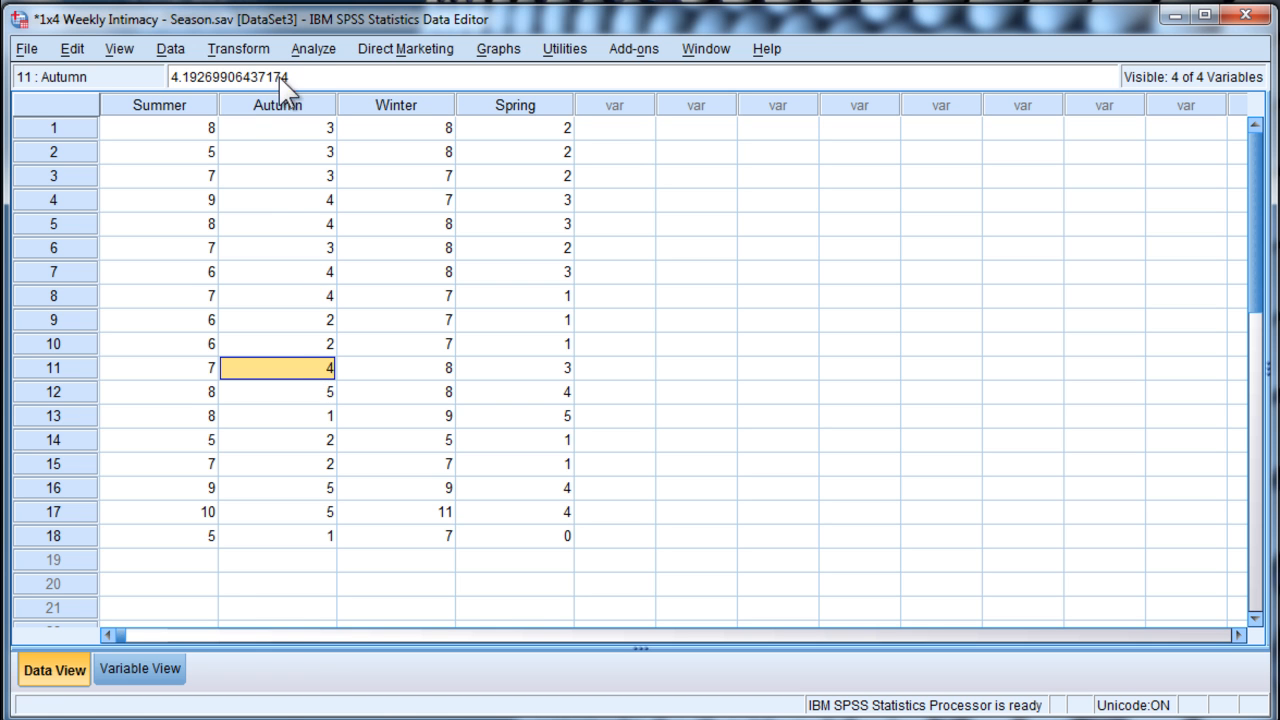
pyautogui.click(316, 52)
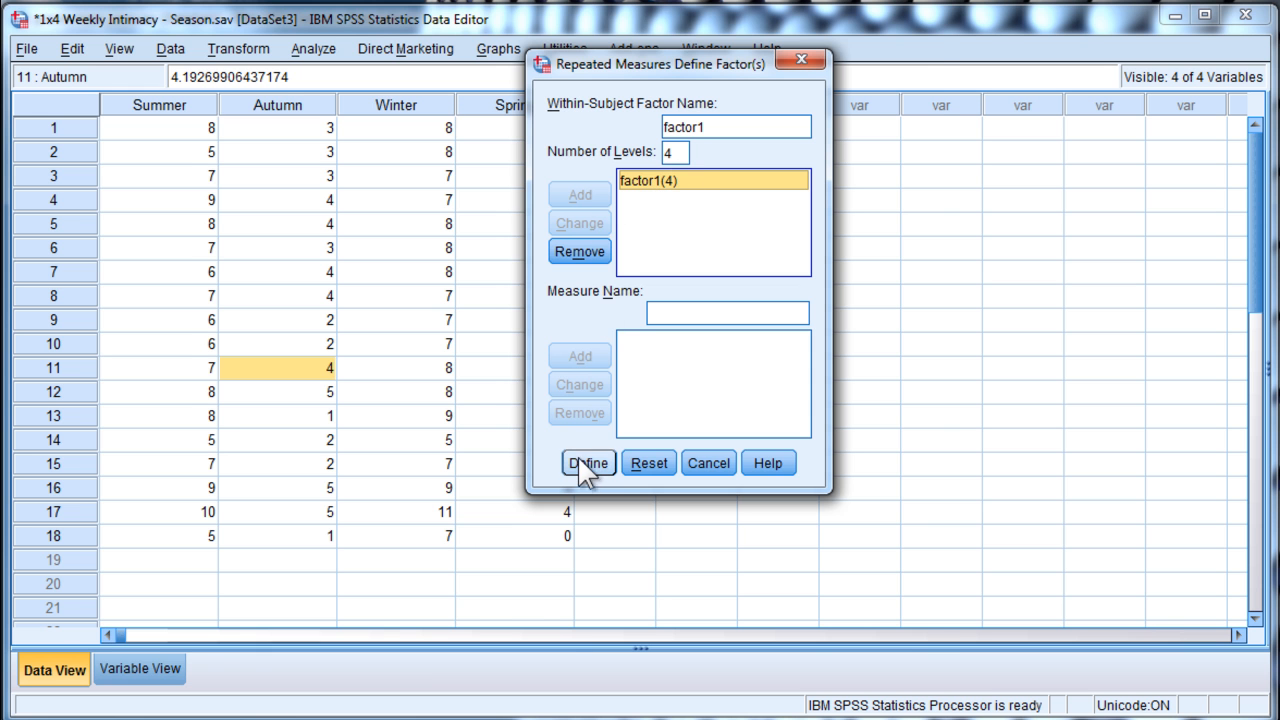
# Step: Assign Summer, Autumn, Winter and Spring as factor1 levels and run the repeated measures ANOVA
pyautogui.click(588, 464)
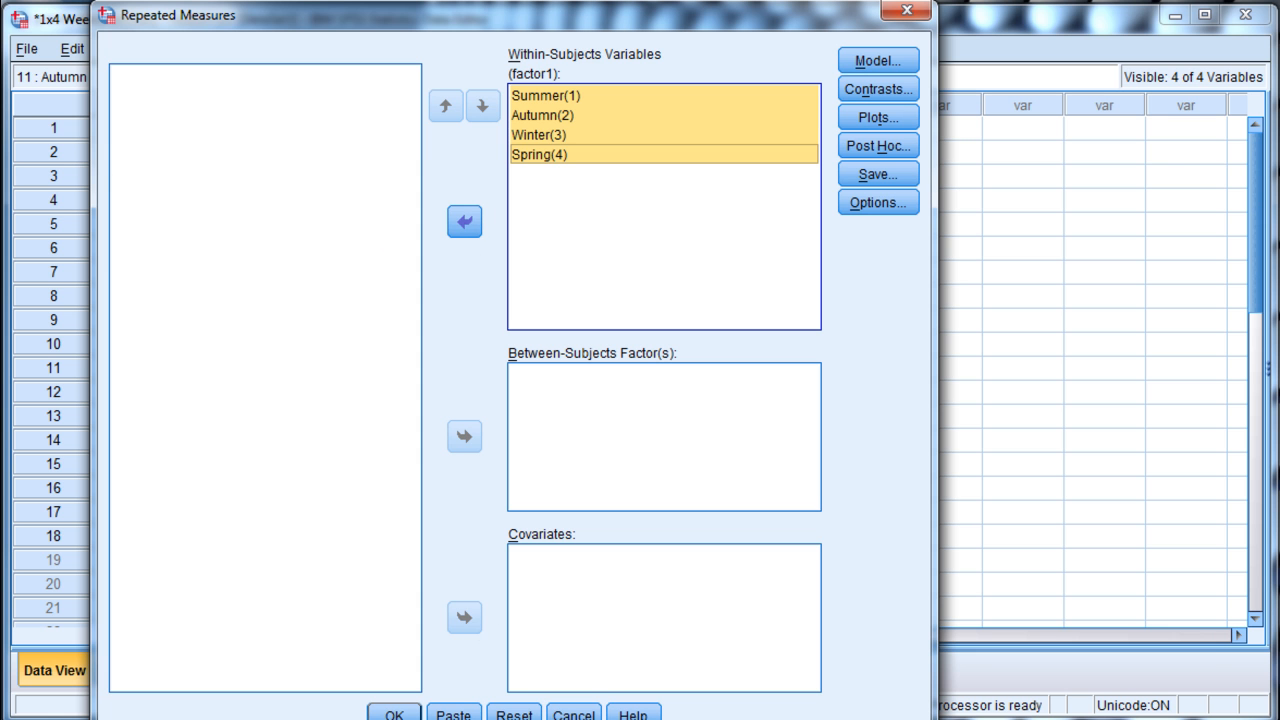
pyautogui.click(396, 712)
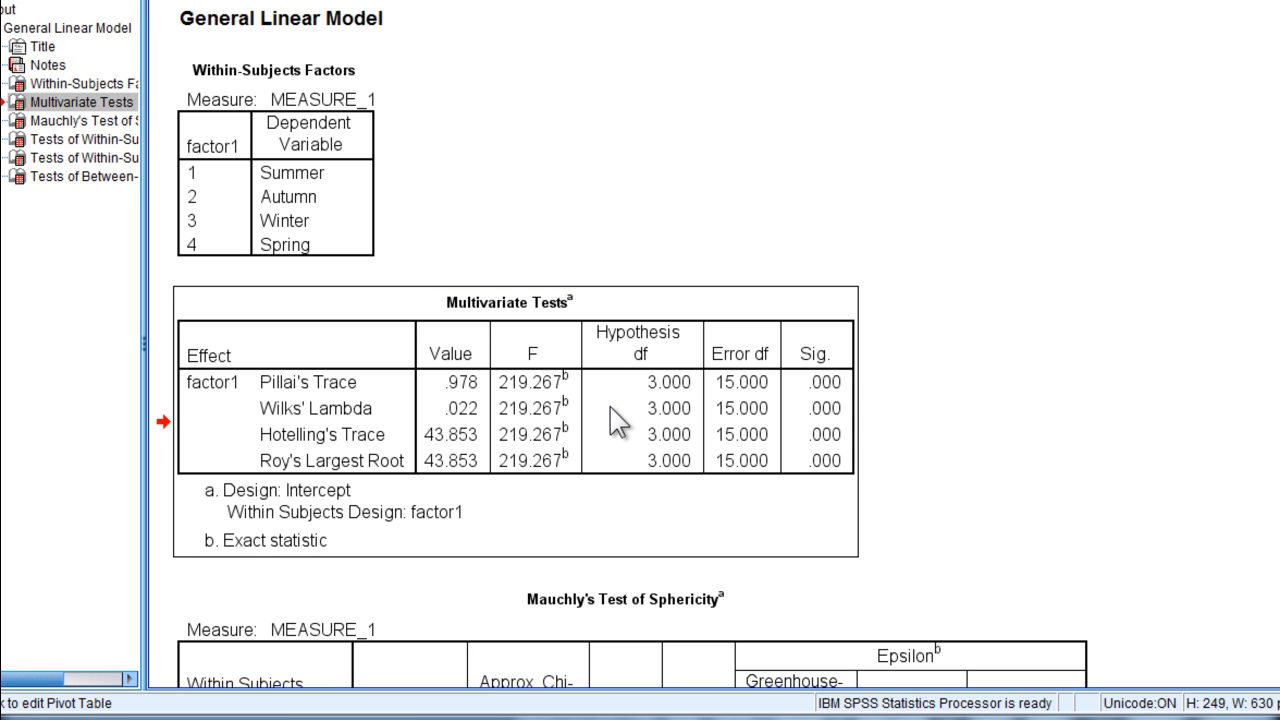
# Step: Review the output down to the Tests of Between-Subjects Effects intercept table
pyautogui.click(616, 420)
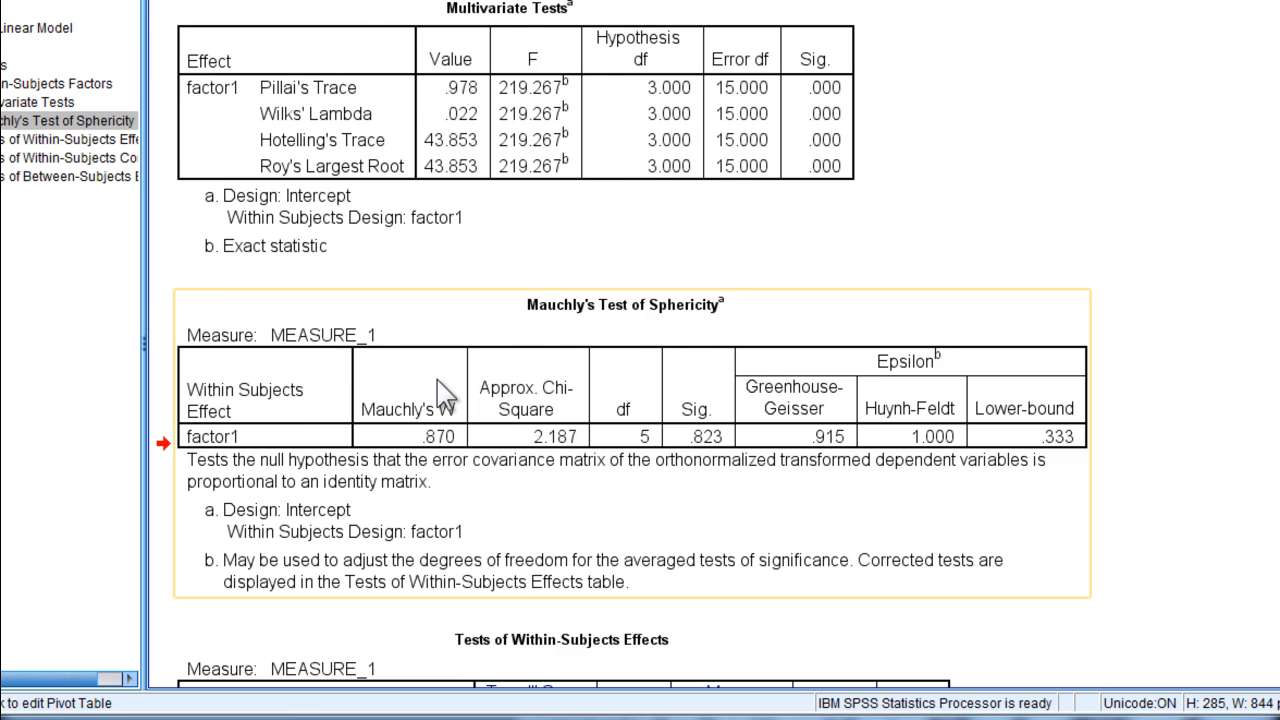
pyautogui.scroll(-3)
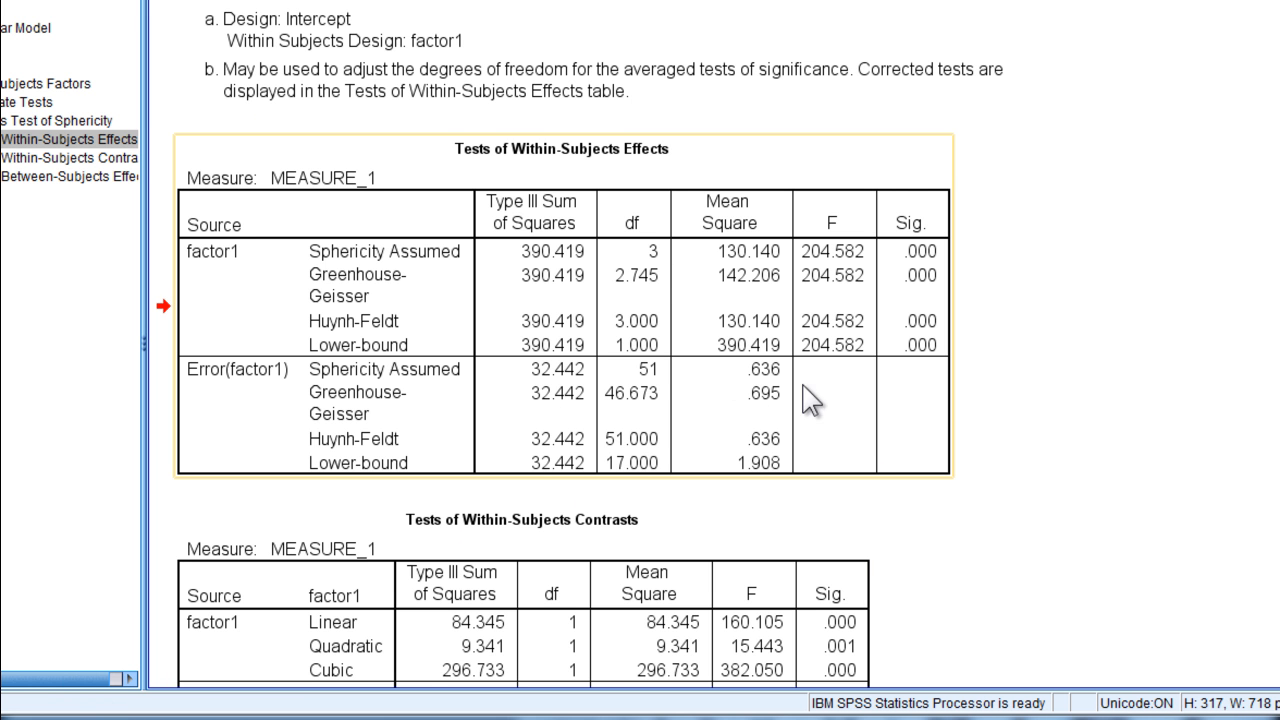
pyautogui.scroll(-3)
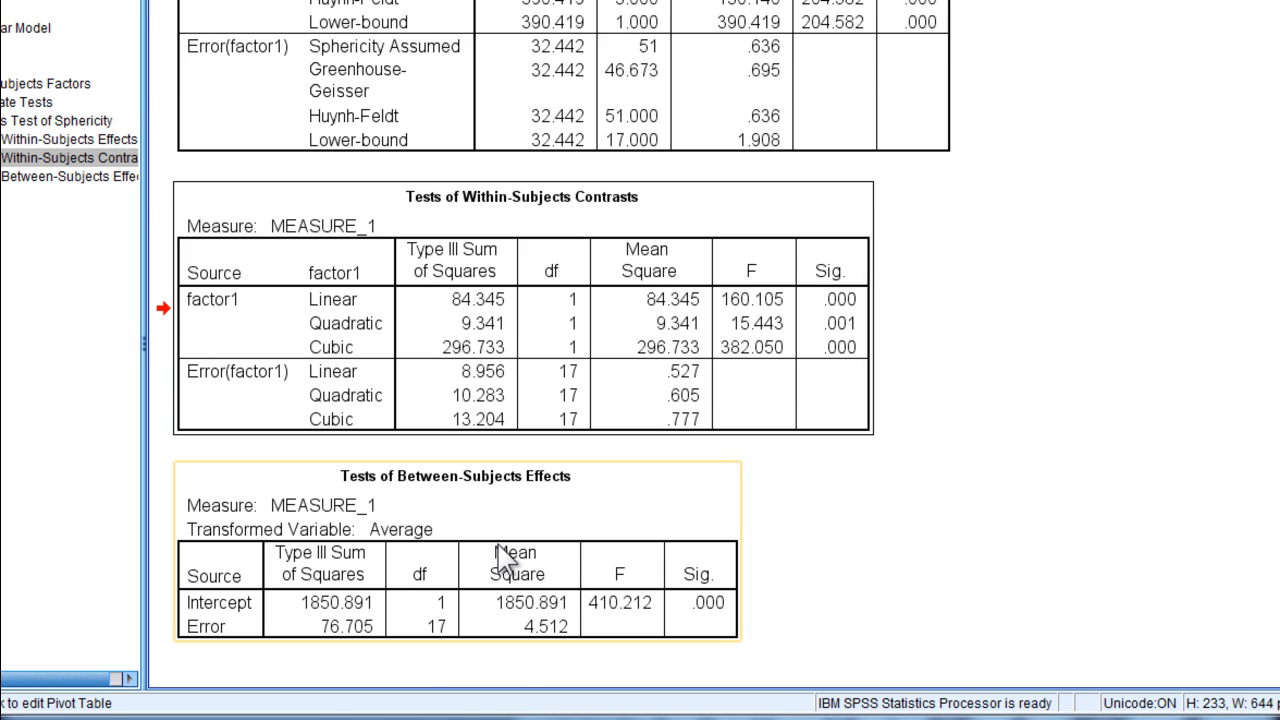
pyautogui.click(60, 176)
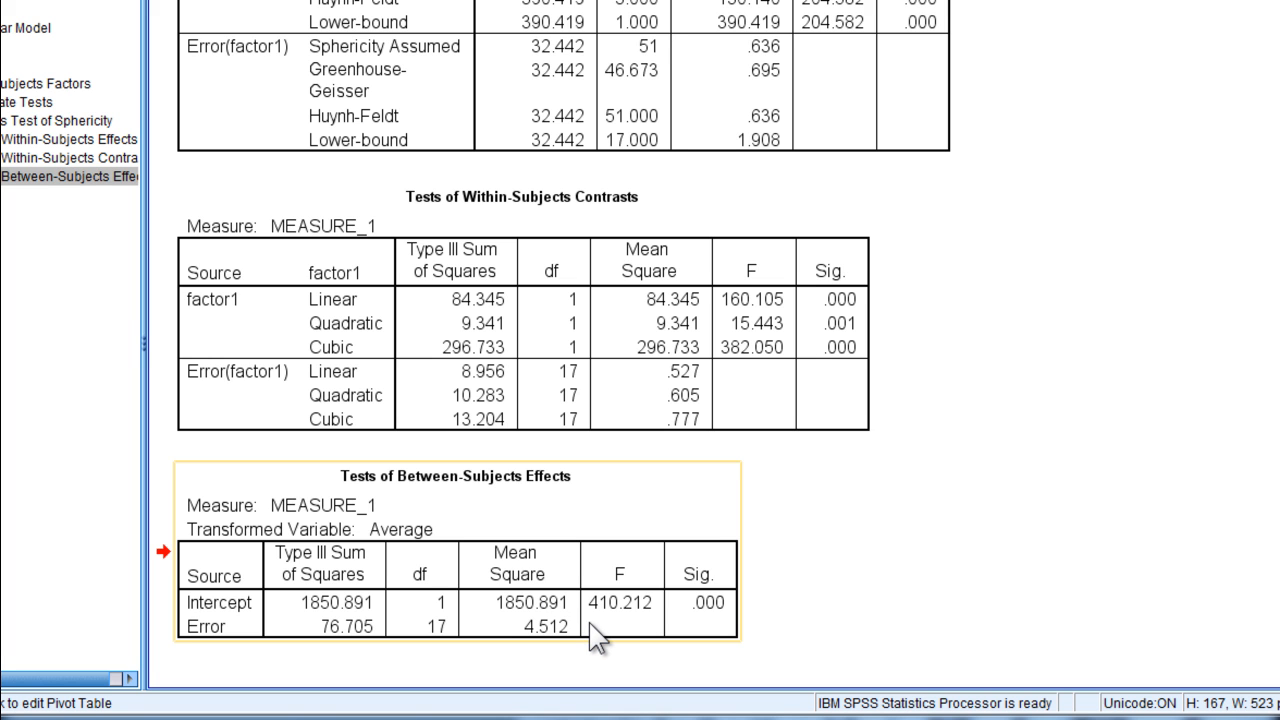
pyautogui.moveTo(580, 650)
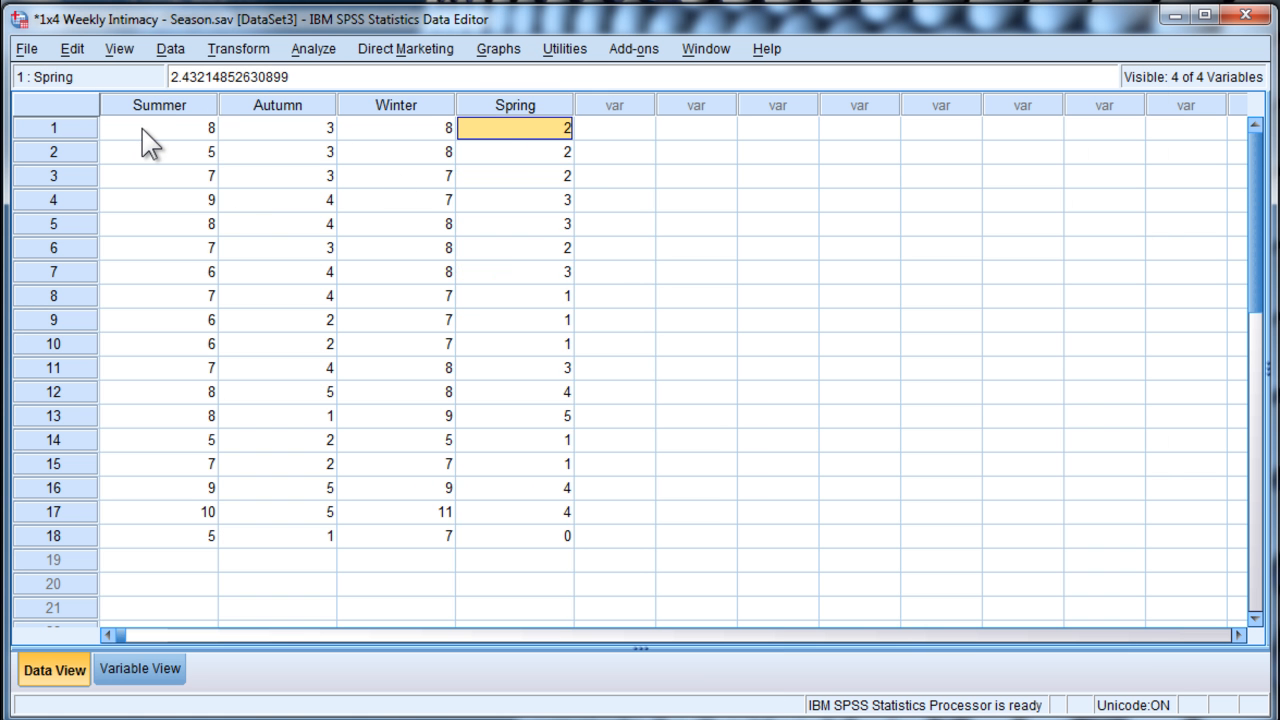
# Step: Return to the seasons data and start a Frequencies analysis from the Analyze menu
pyautogui.click(398, 132)
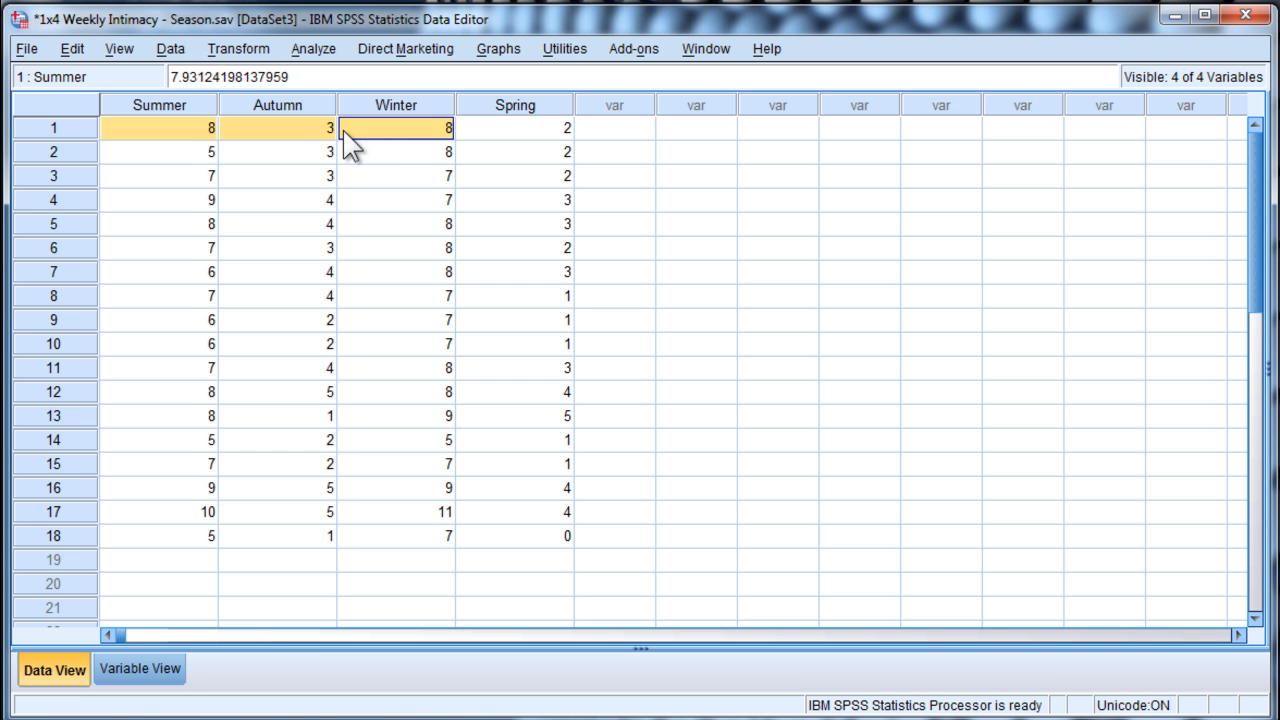
pyautogui.click(168, 104)
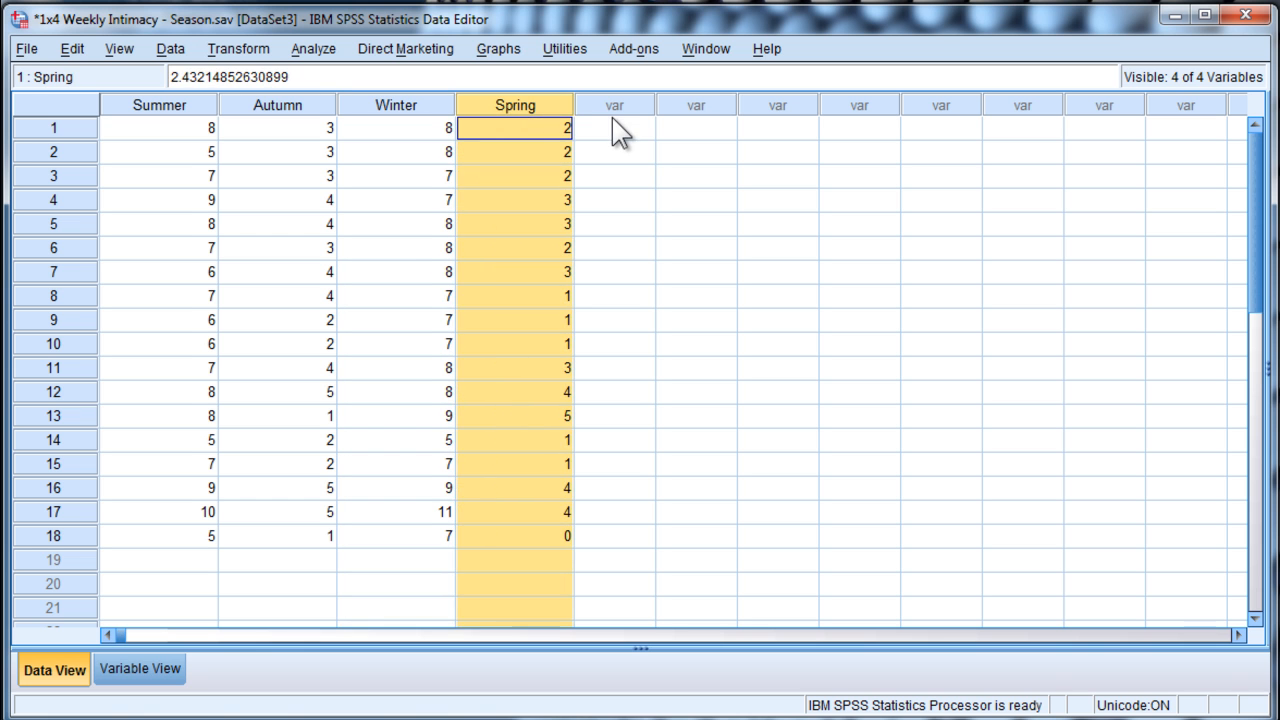
pyautogui.click(614, 136)
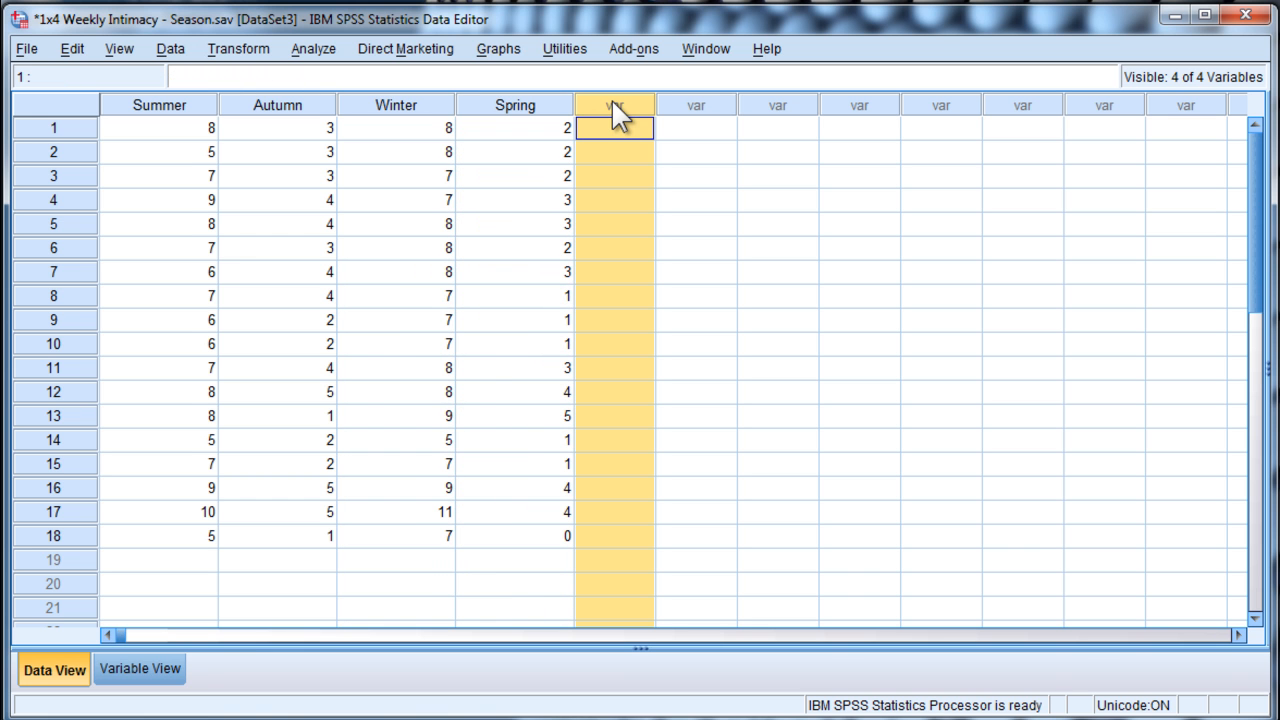
pyautogui.moveTo(600, 184)
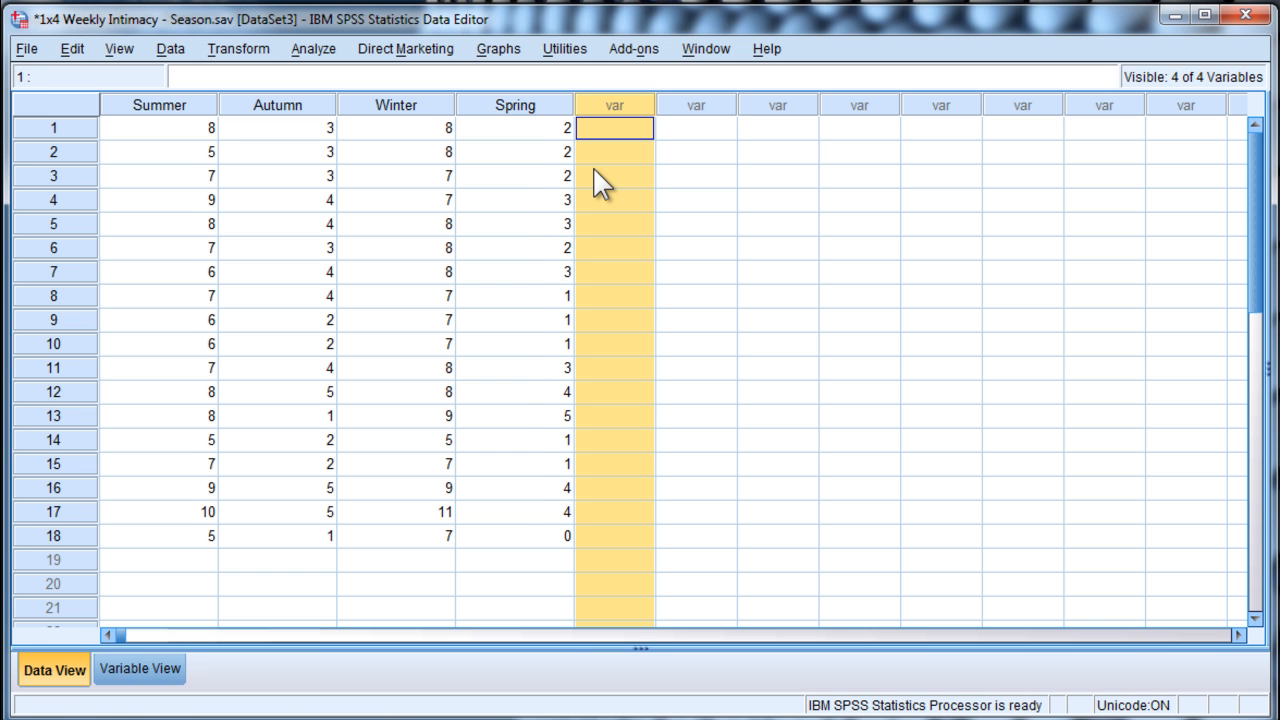
pyautogui.click(616, 152)
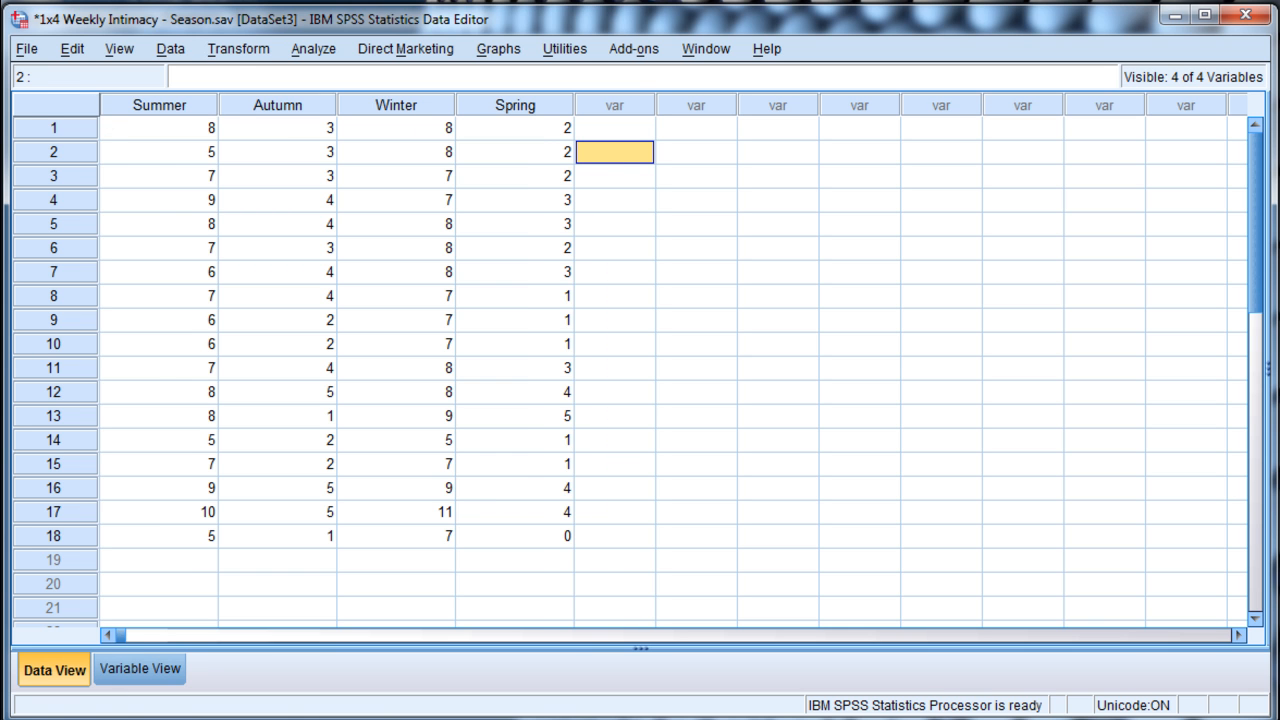
pyautogui.click(308, 48)
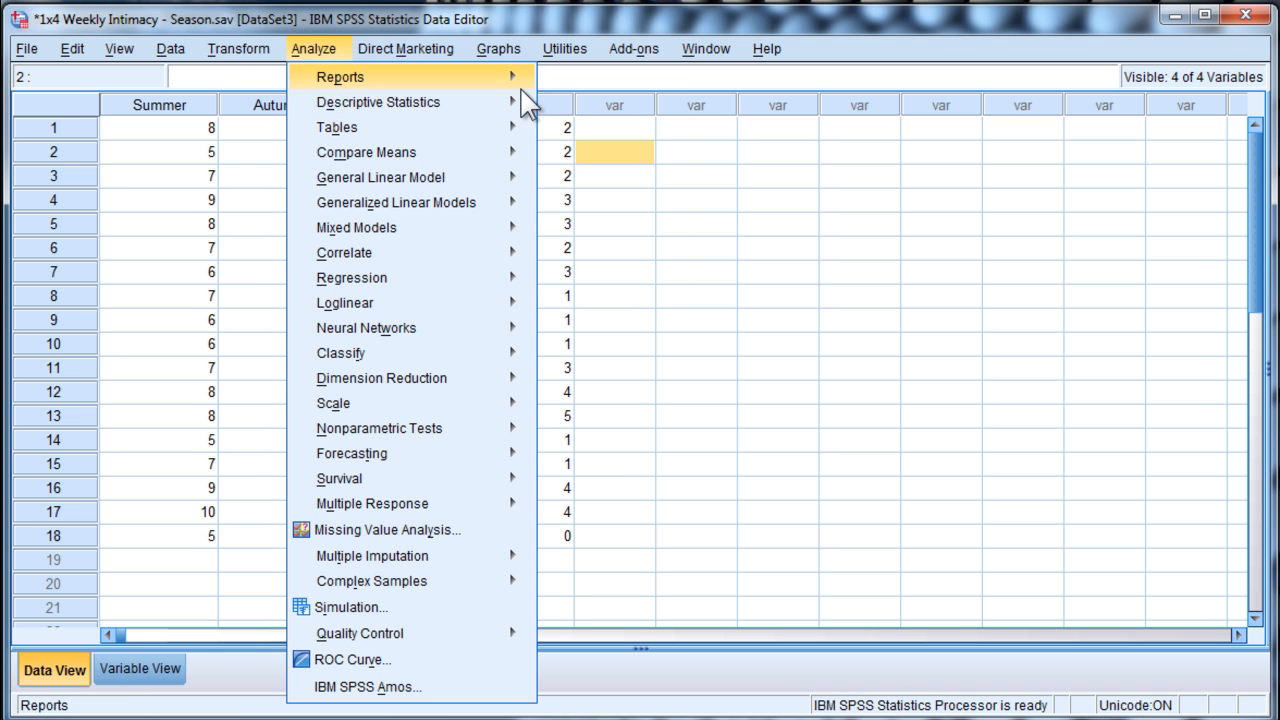
pyautogui.moveTo(408, 102)
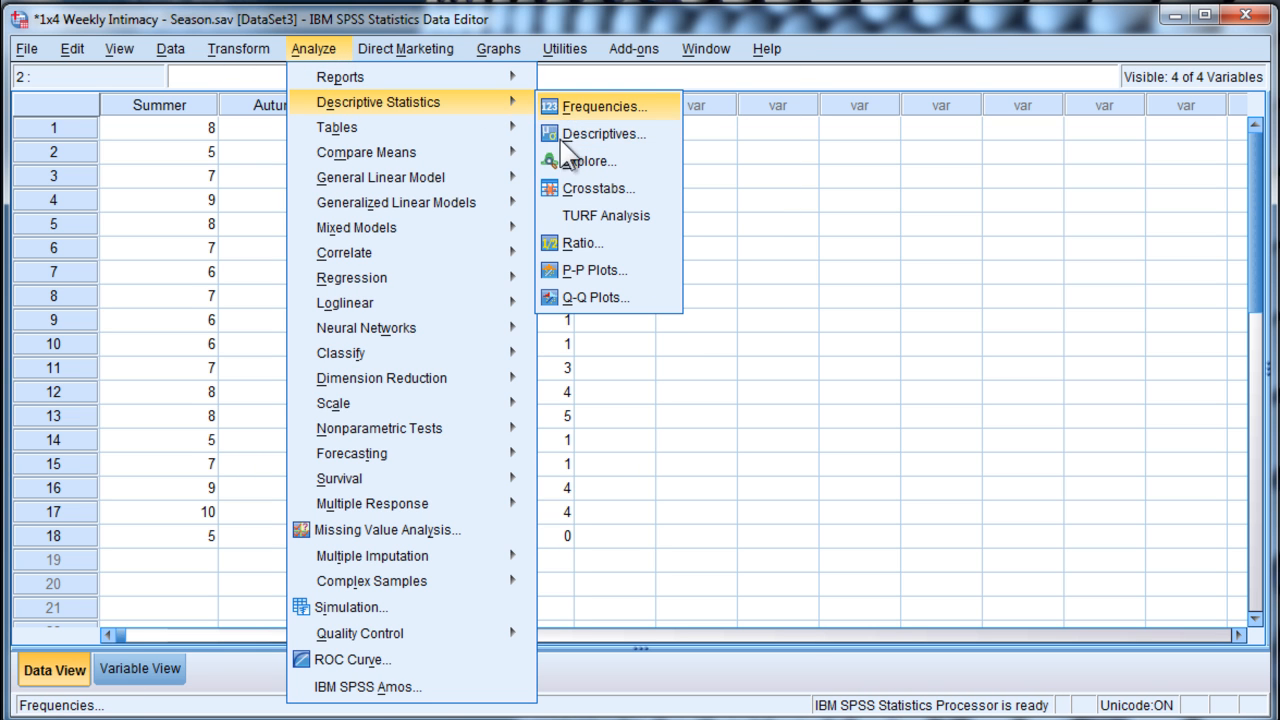
pyautogui.moveTo(340, 76)
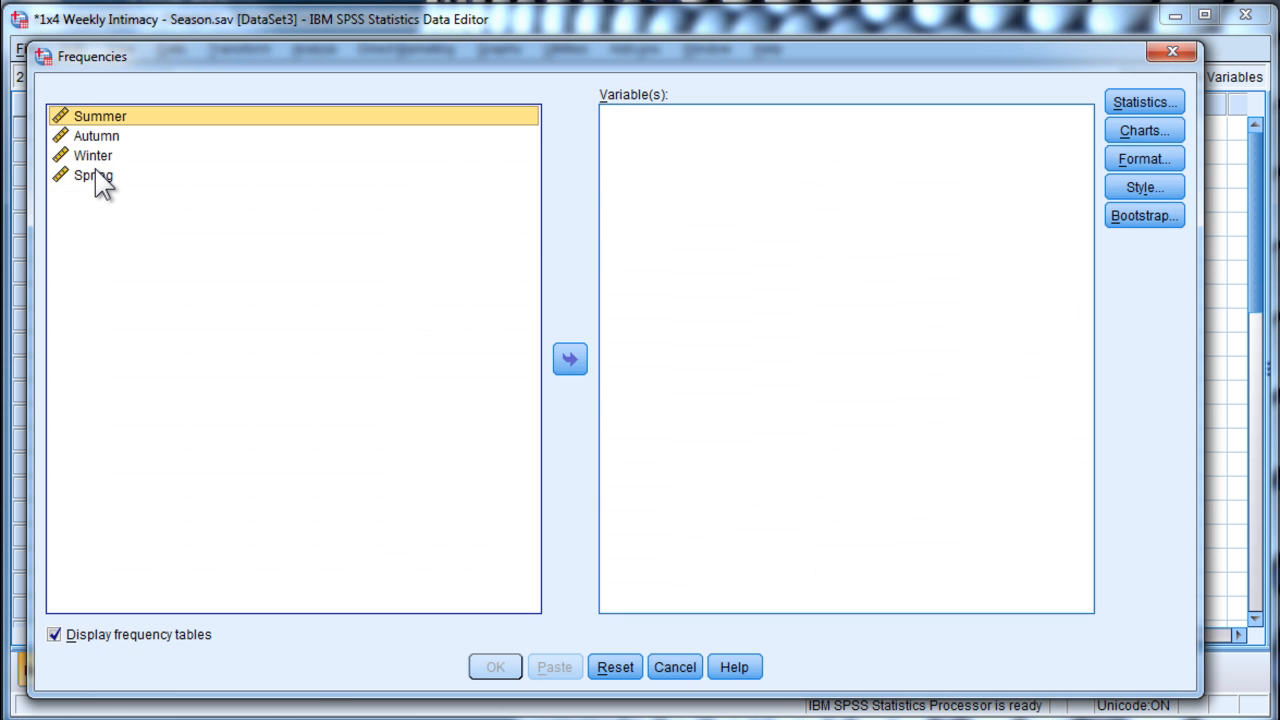
# Step: Run Frequencies on all four seasons with Mean ticked and frequency tables suppressed
pyautogui.click(568, 360)
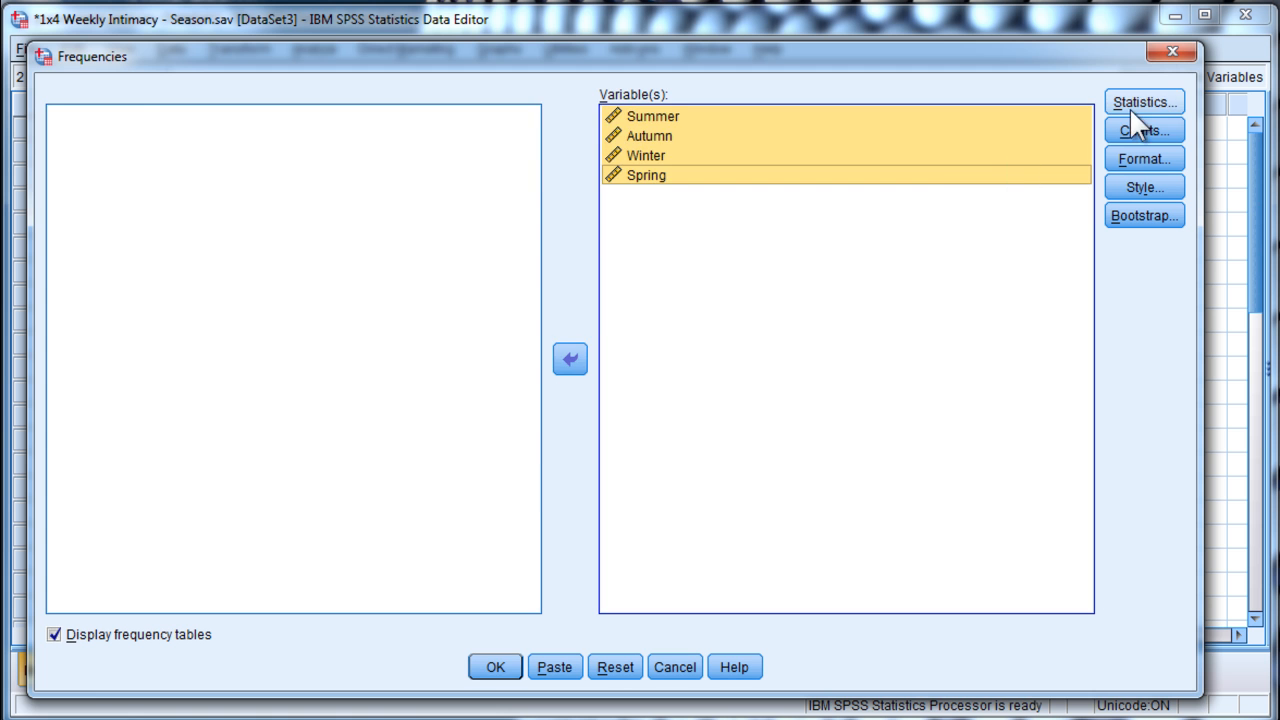
pyautogui.click(1152, 98)
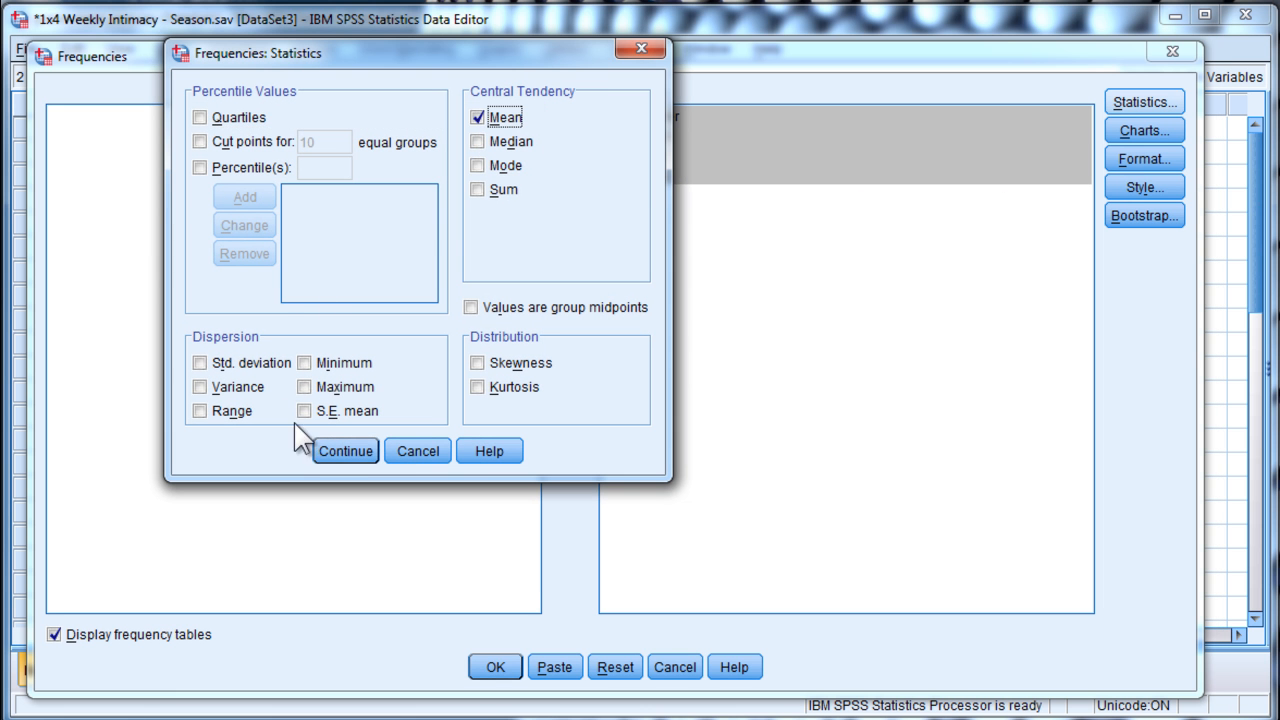
pyautogui.click(344, 450)
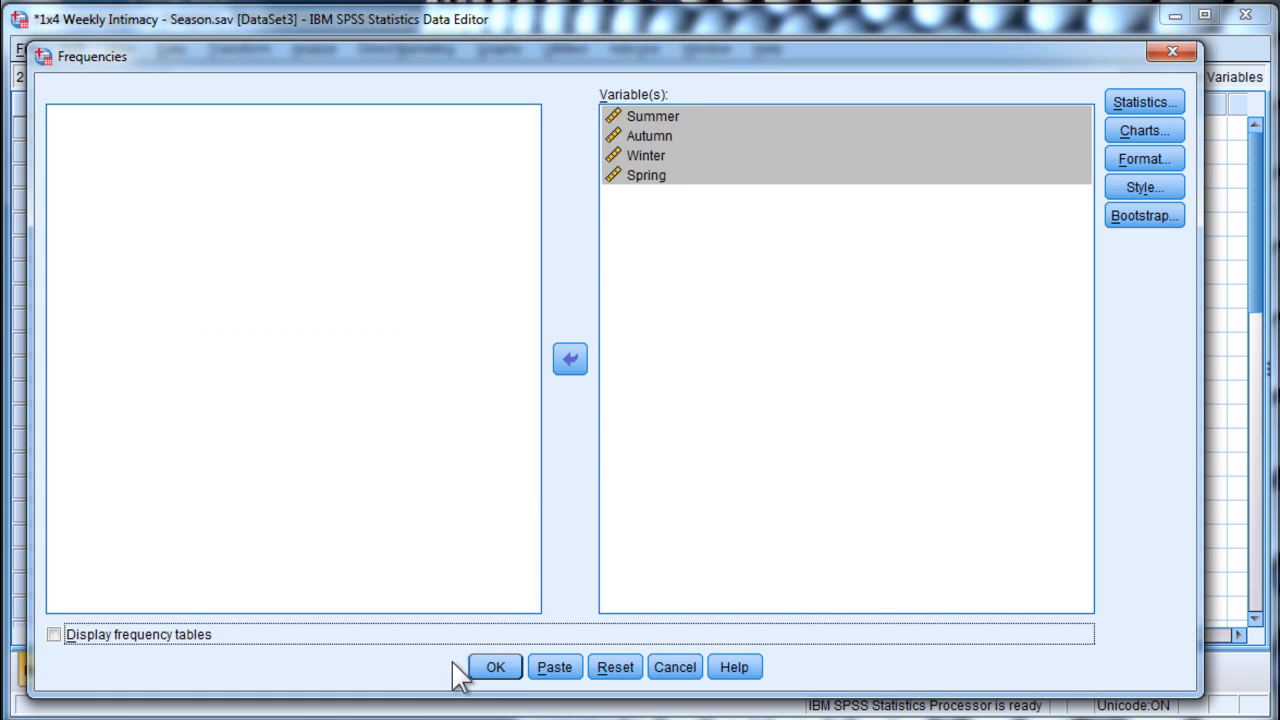
pyautogui.click(500, 668)
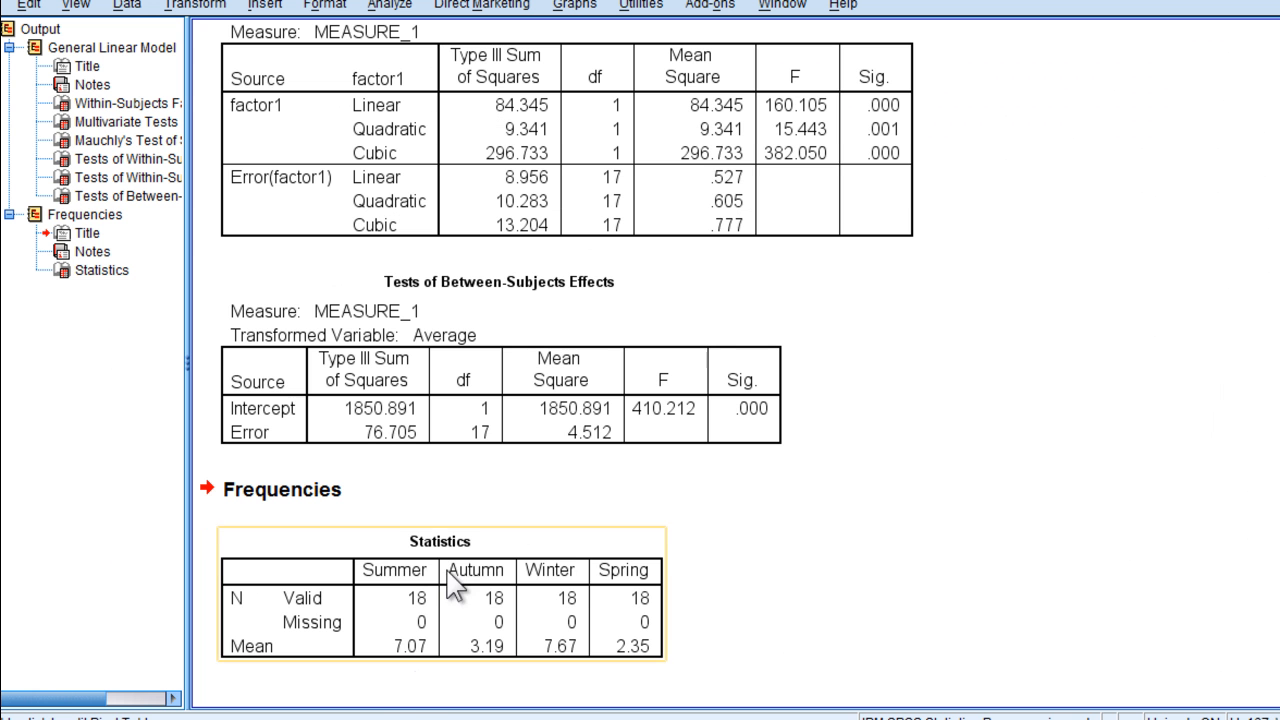
pyautogui.moveTo(538, 676)
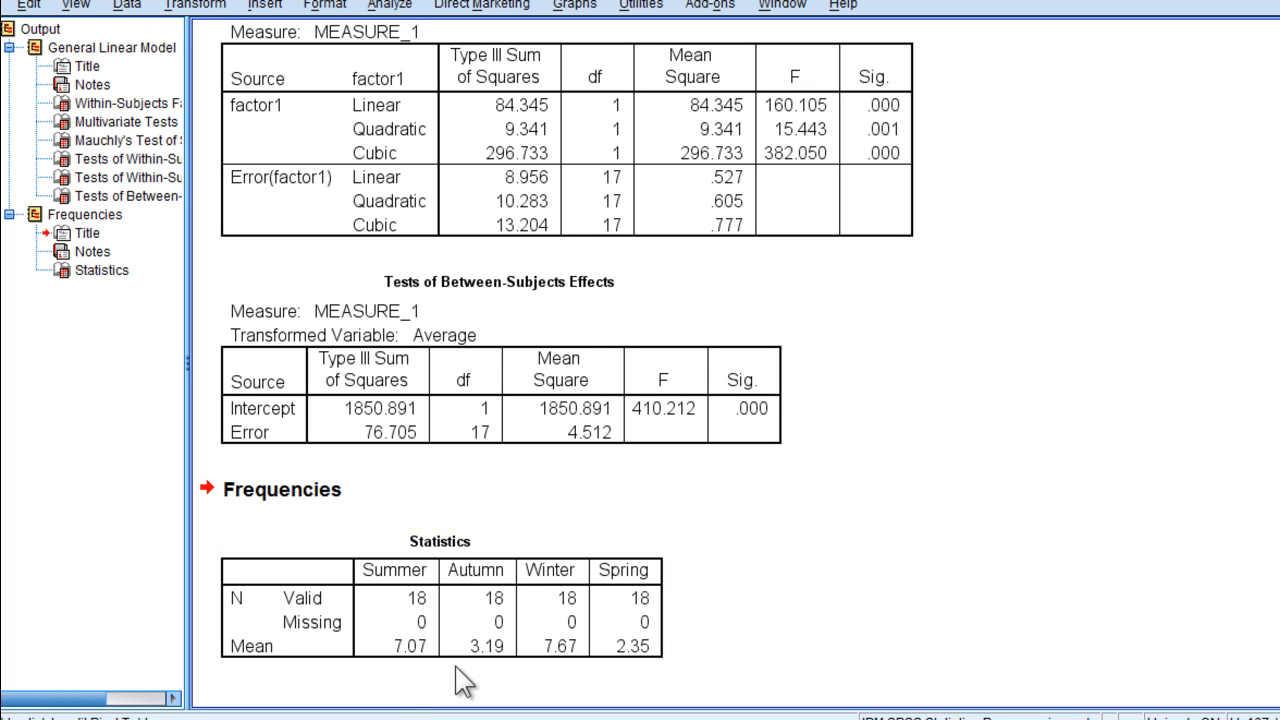
pyautogui.moveTo(532, 692)
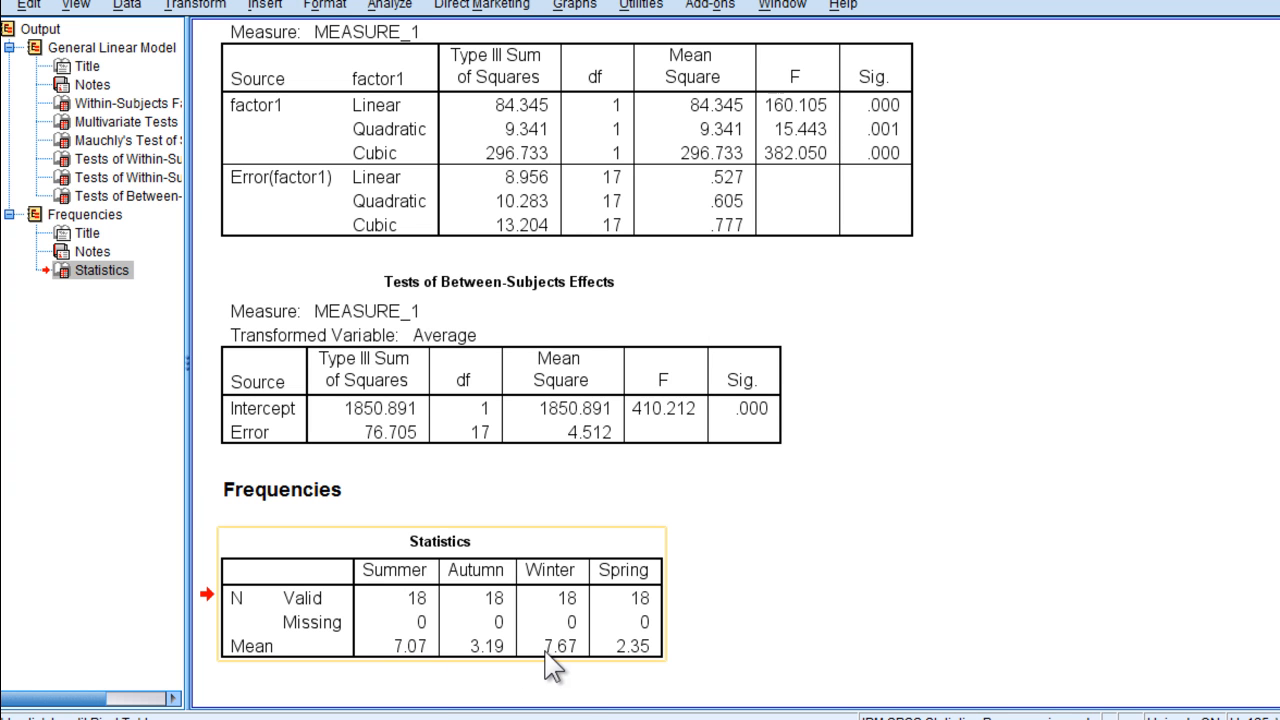
pyautogui.moveTo(636, 668)
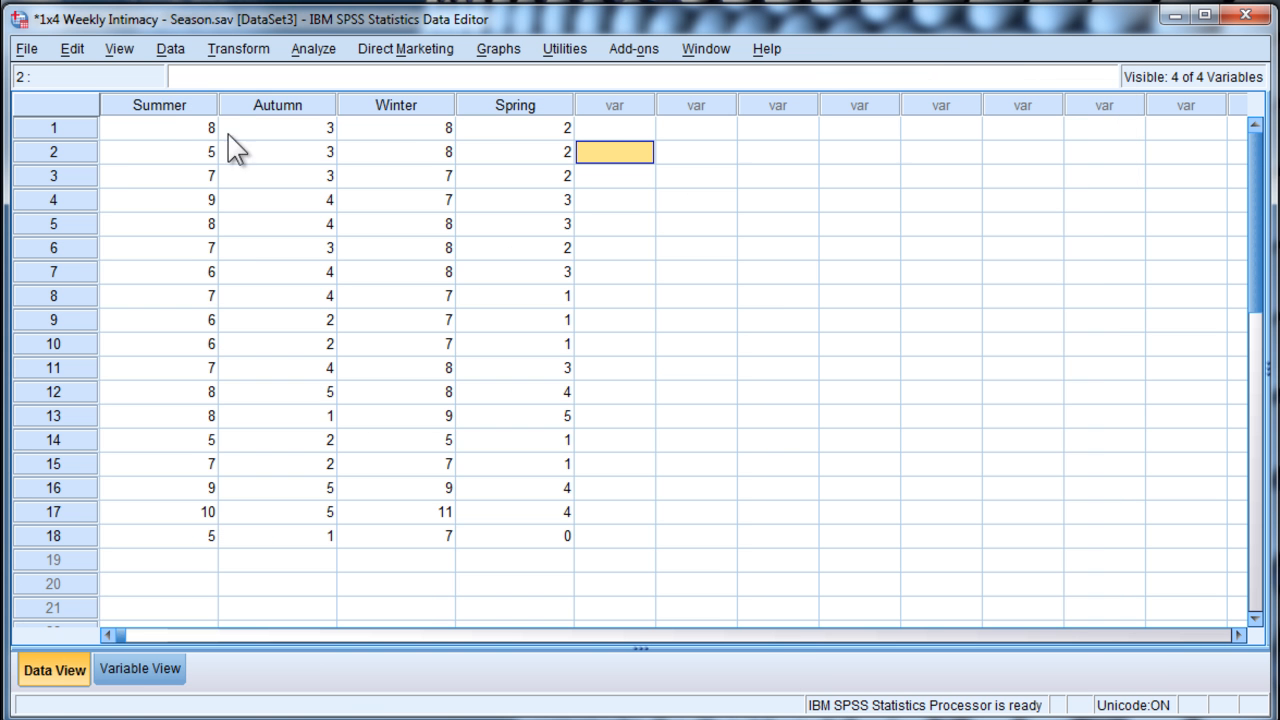
pyautogui.moveTo(36, 54)
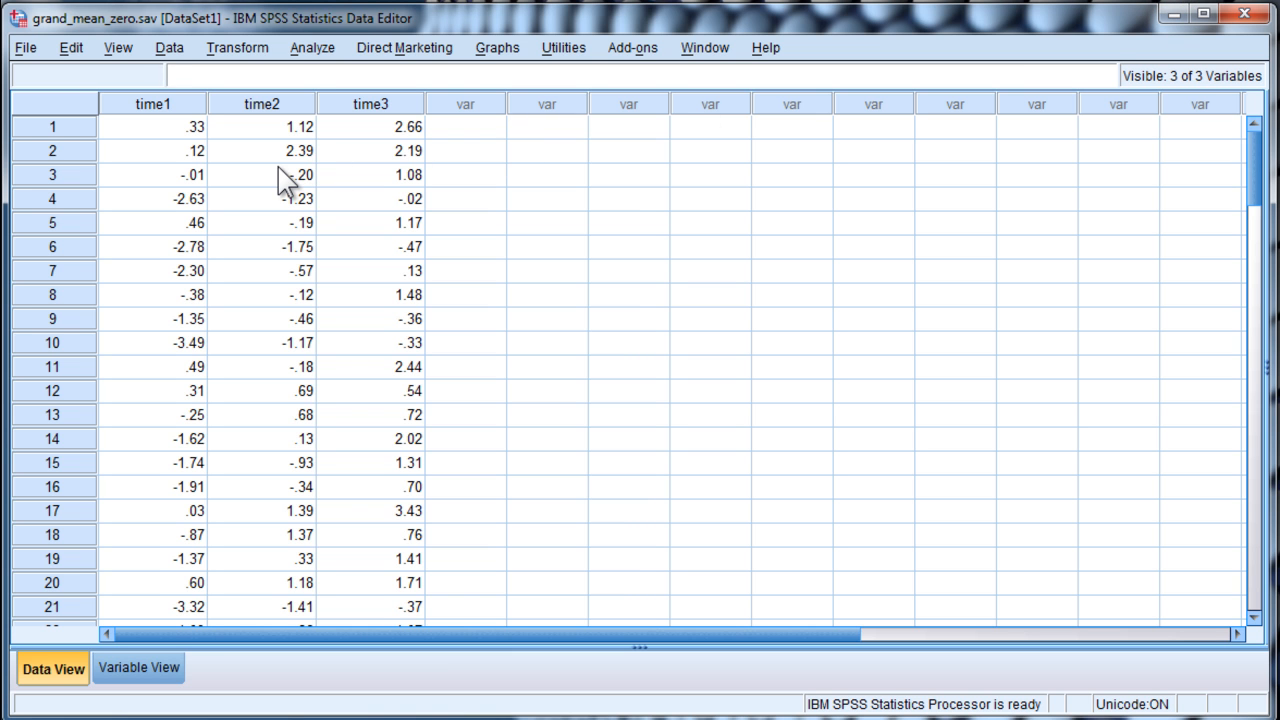
pyautogui.moveTo(288, 128)
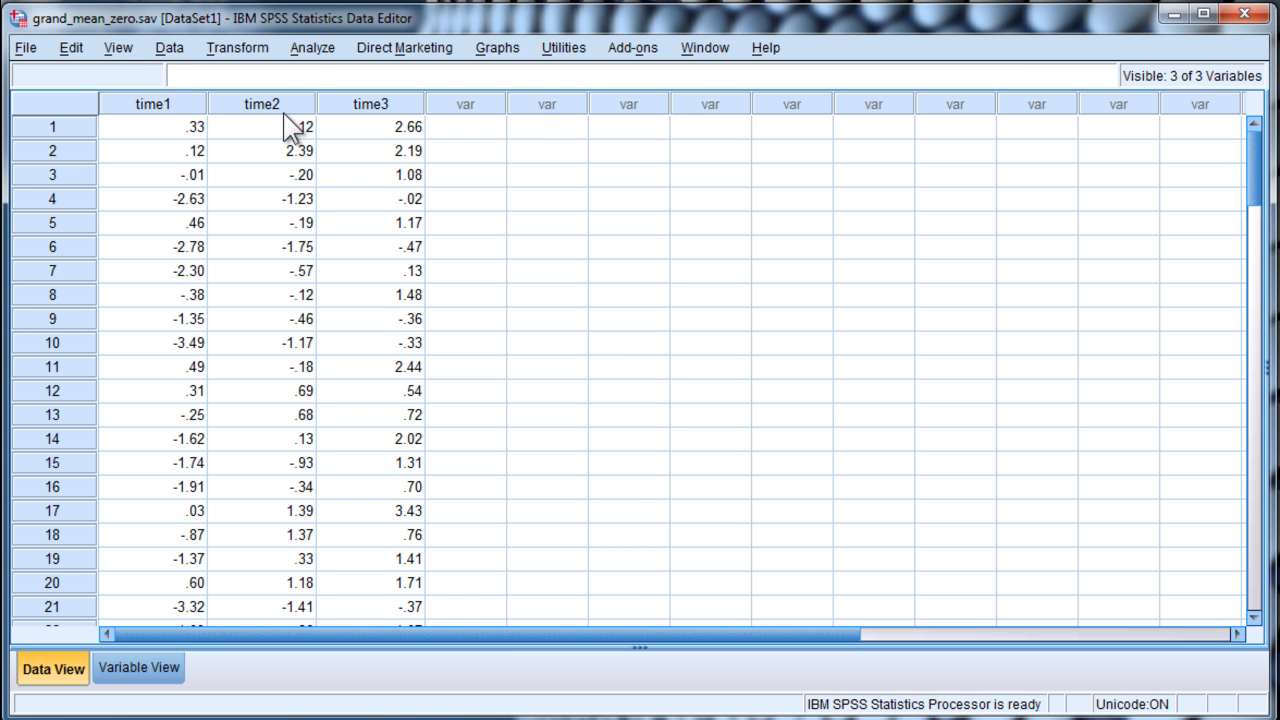
# Step: Run a repeated measures ANOVA with factor1 at 3 levels on time1–time3, requesting descriptive statistics
pyautogui.click(302, 48)
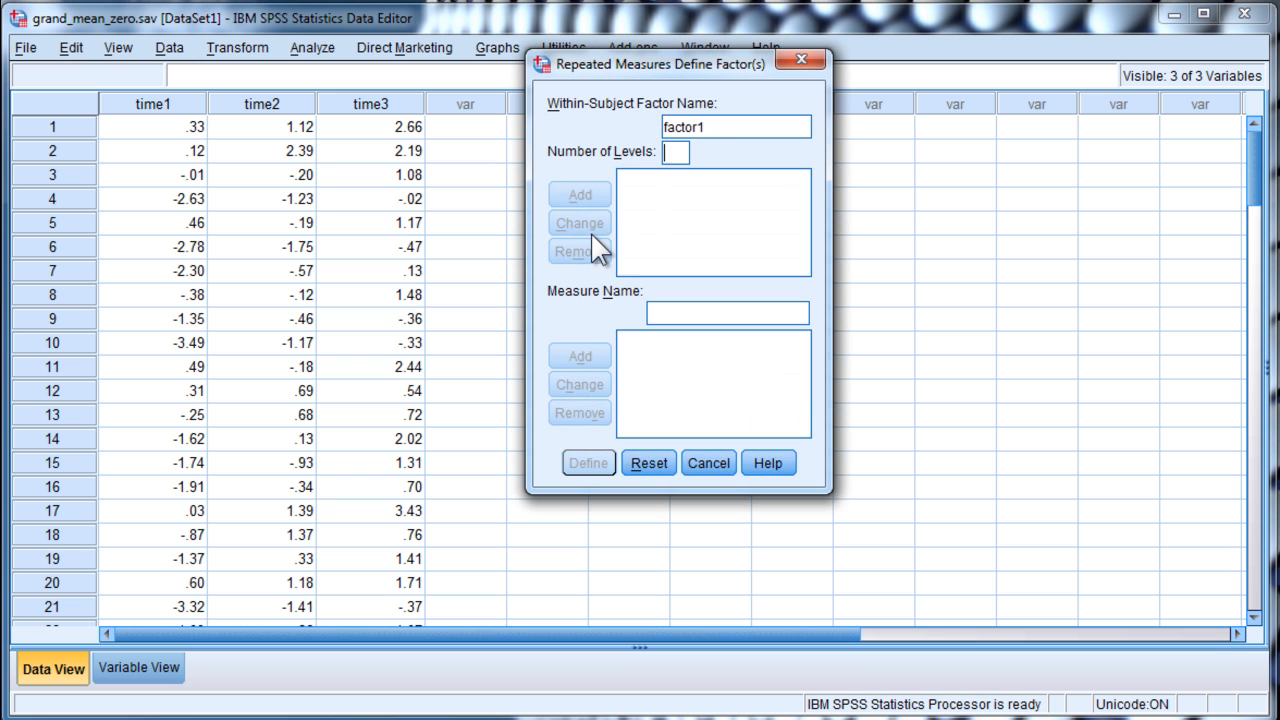
pyautogui.moveTo(160, 124)
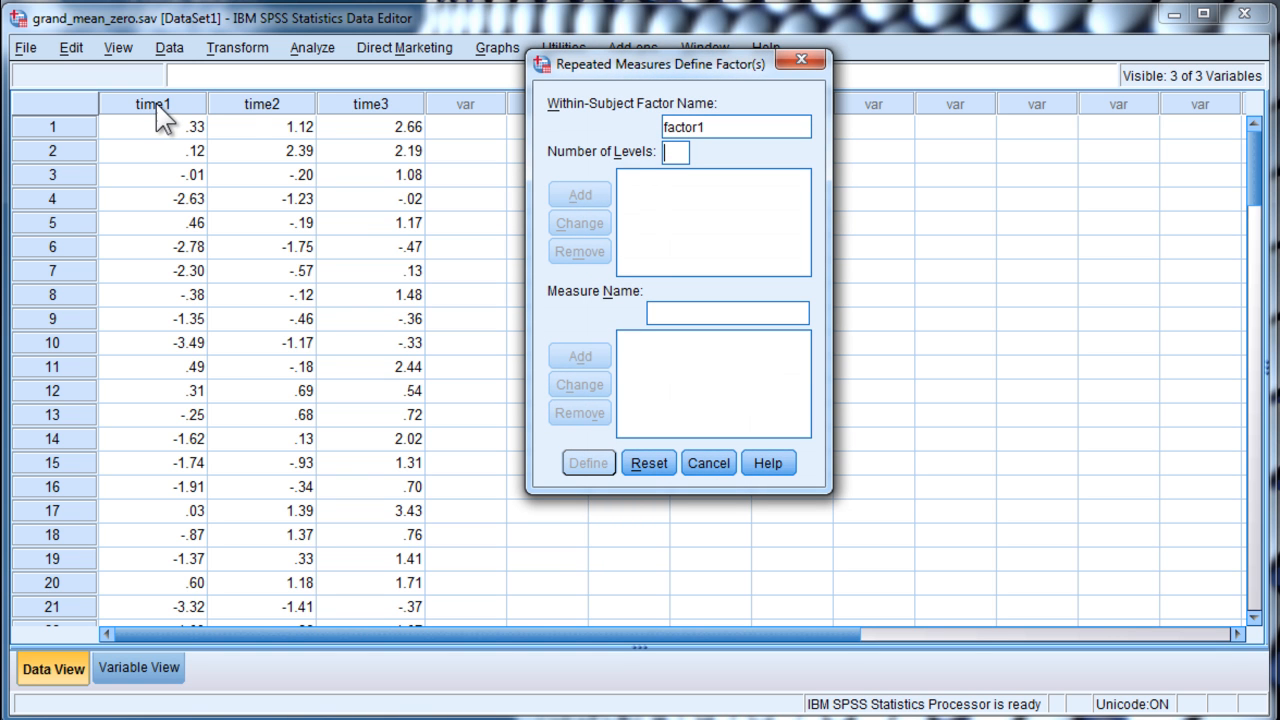
pyautogui.moveTo(404, 136)
pyautogui.write('3')
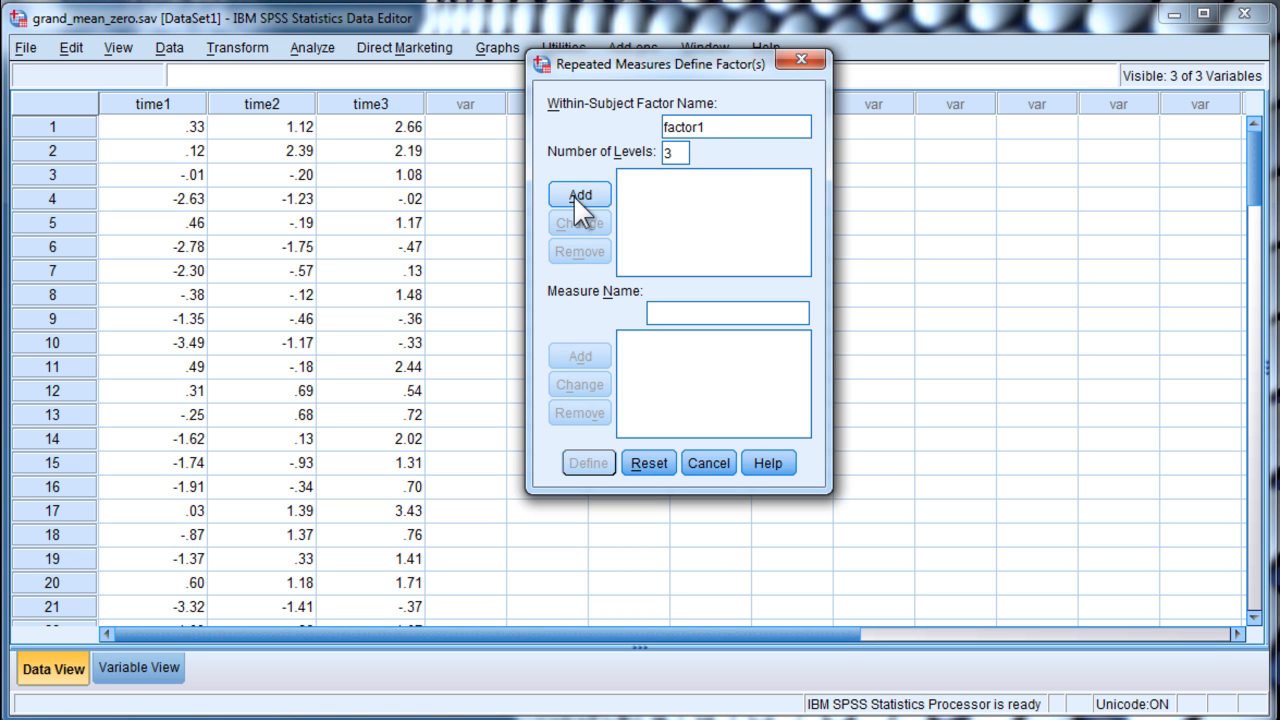
pyautogui.click(588, 462)
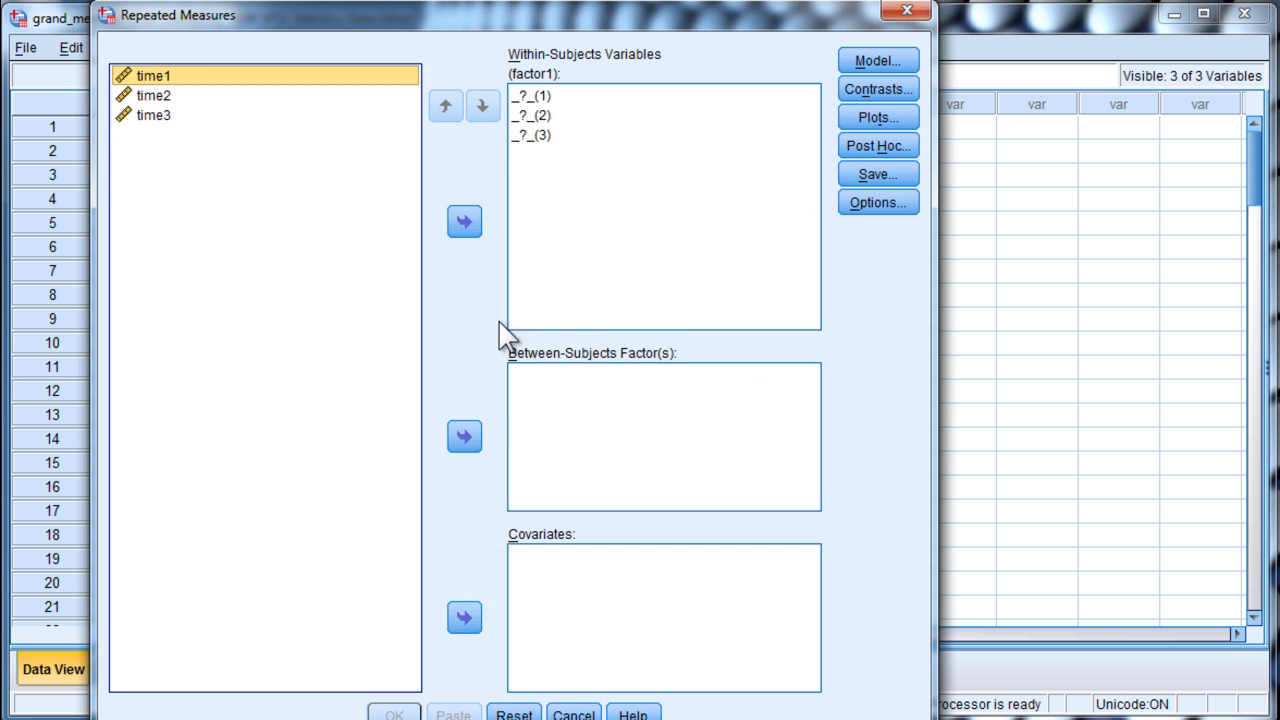
pyautogui.click(460, 222)
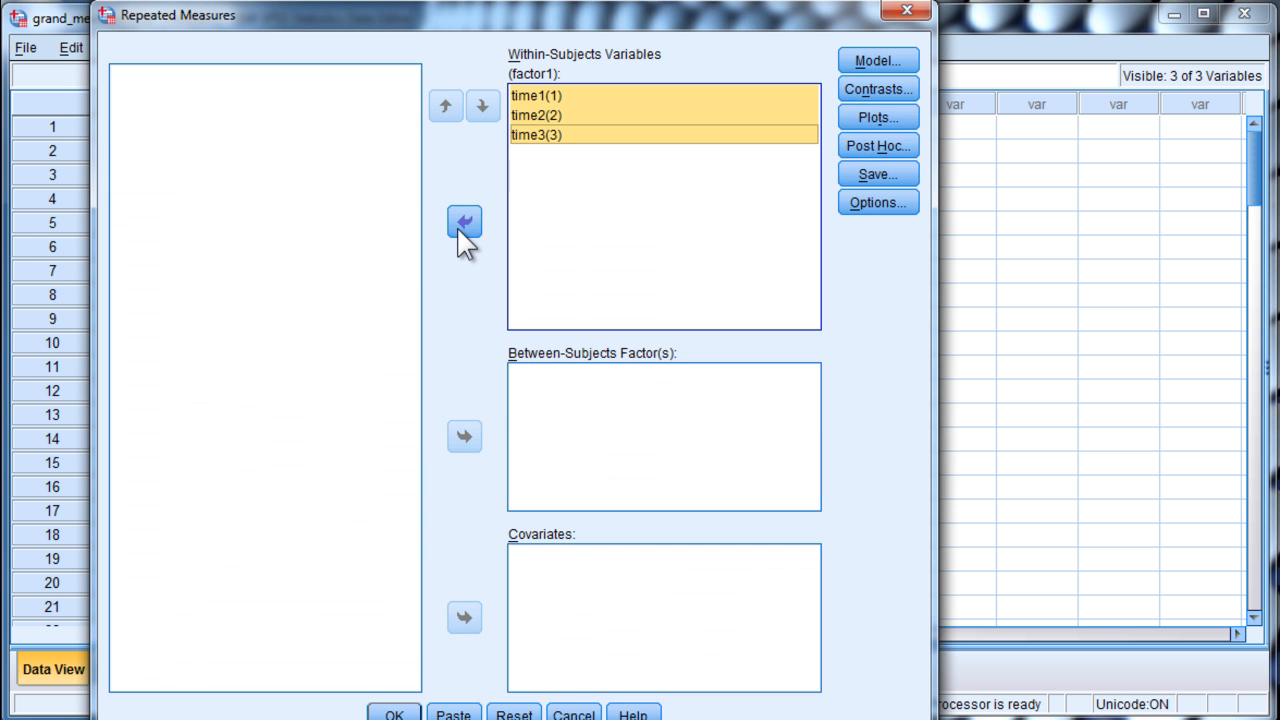
pyautogui.click(888, 202)
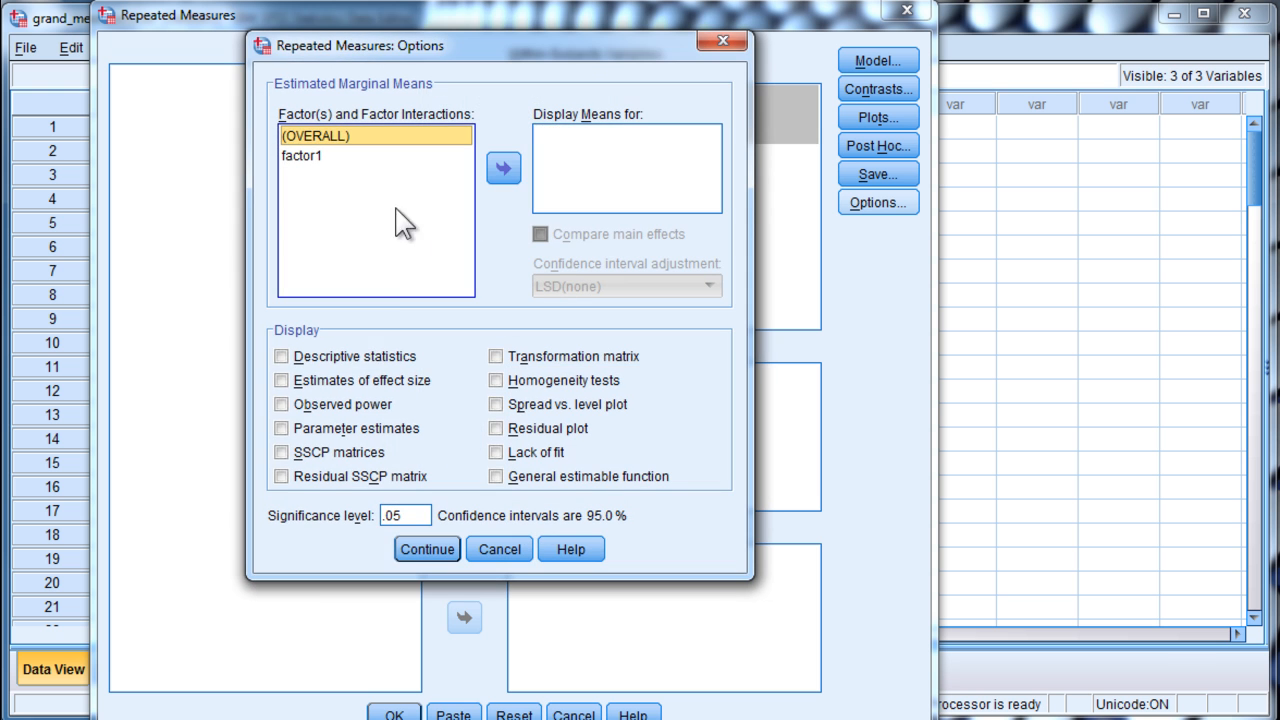
pyautogui.click(280, 356)
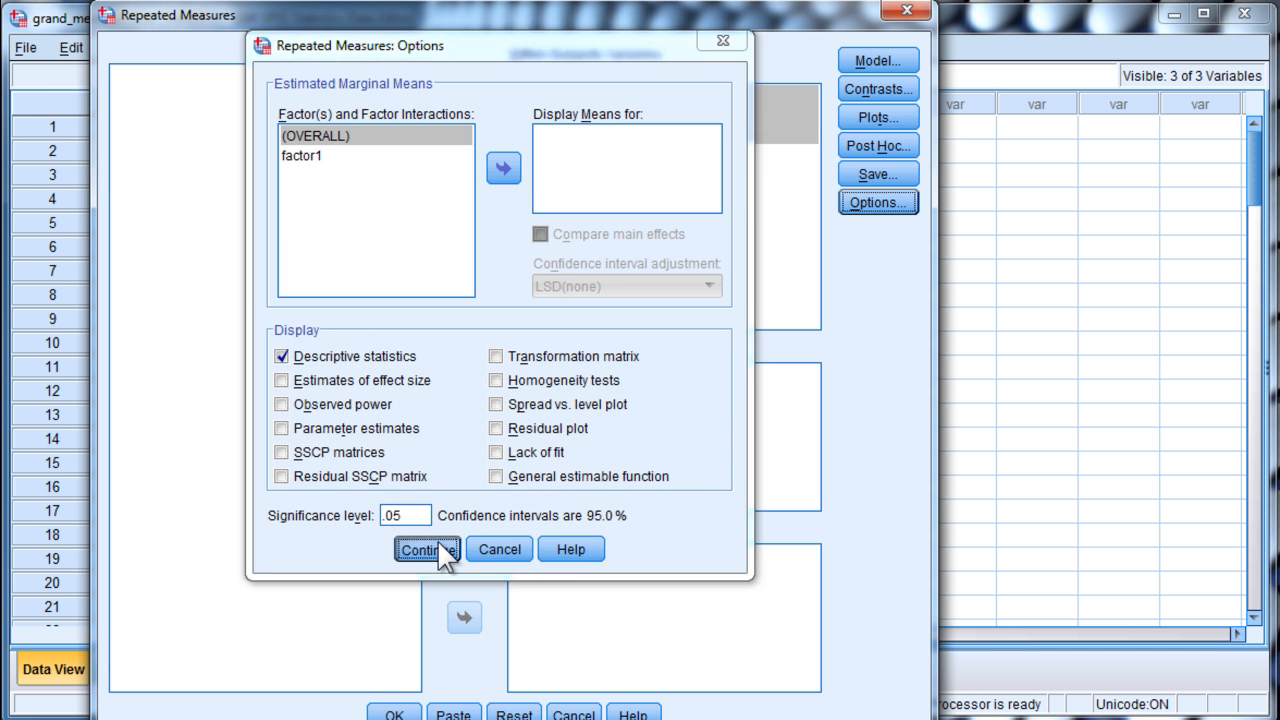
pyautogui.click(432, 548)
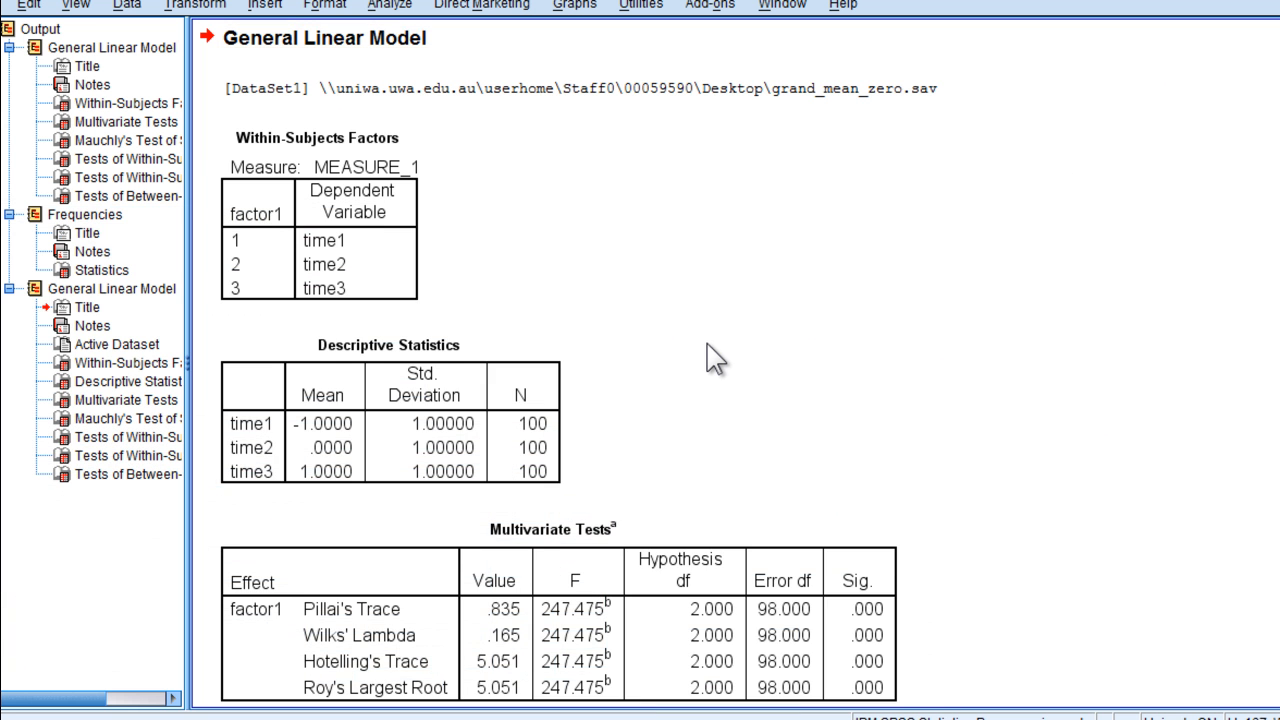
pyautogui.scroll(-3)
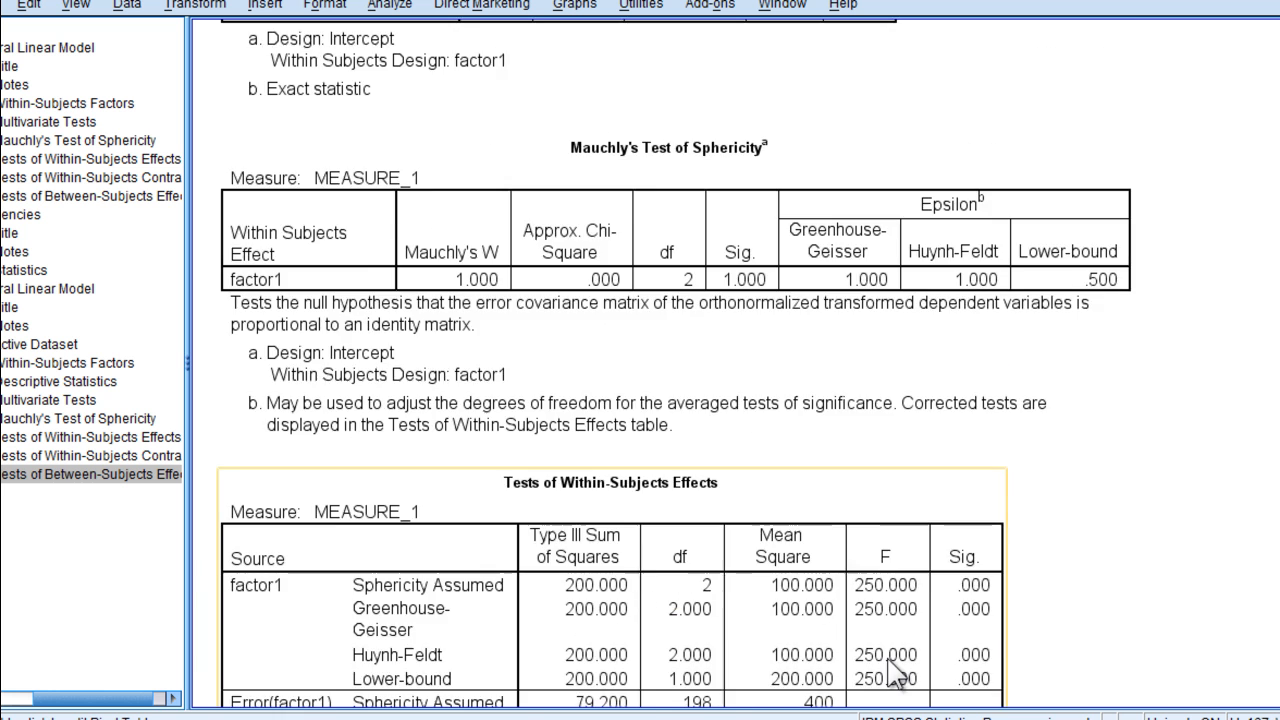
pyautogui.click(60, 402)
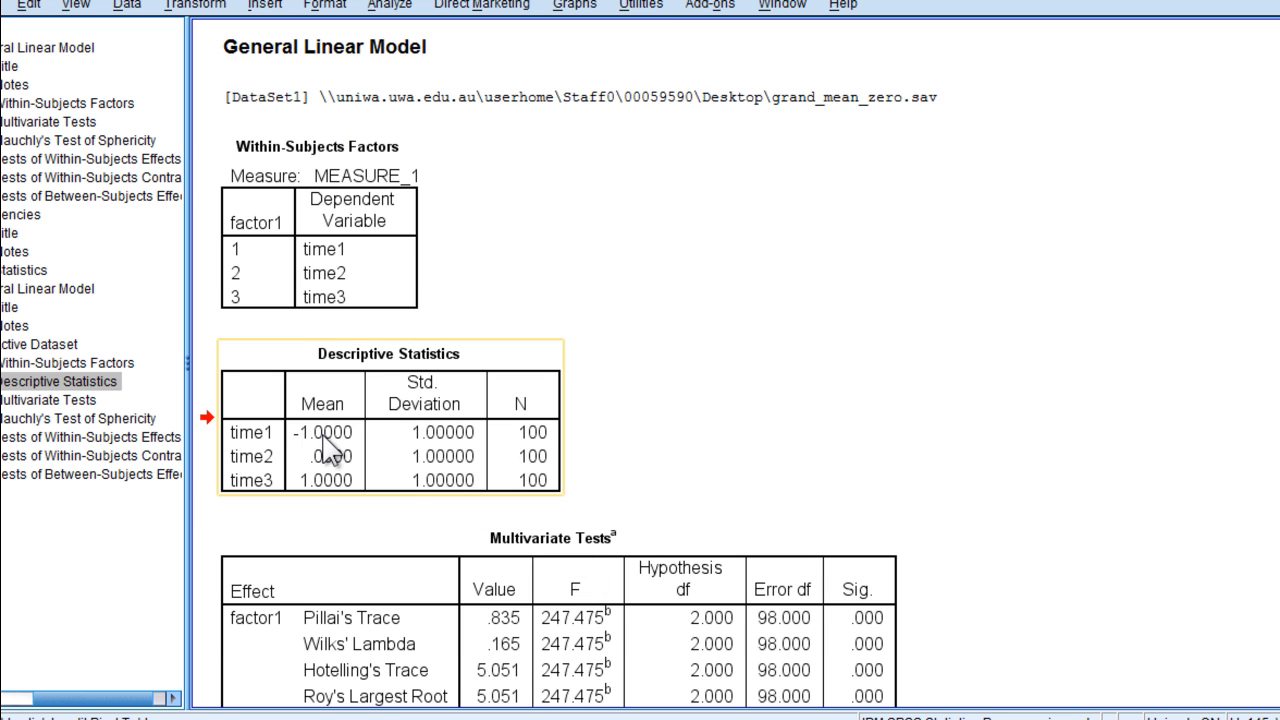
pyautogui.moveTo(336, 496)
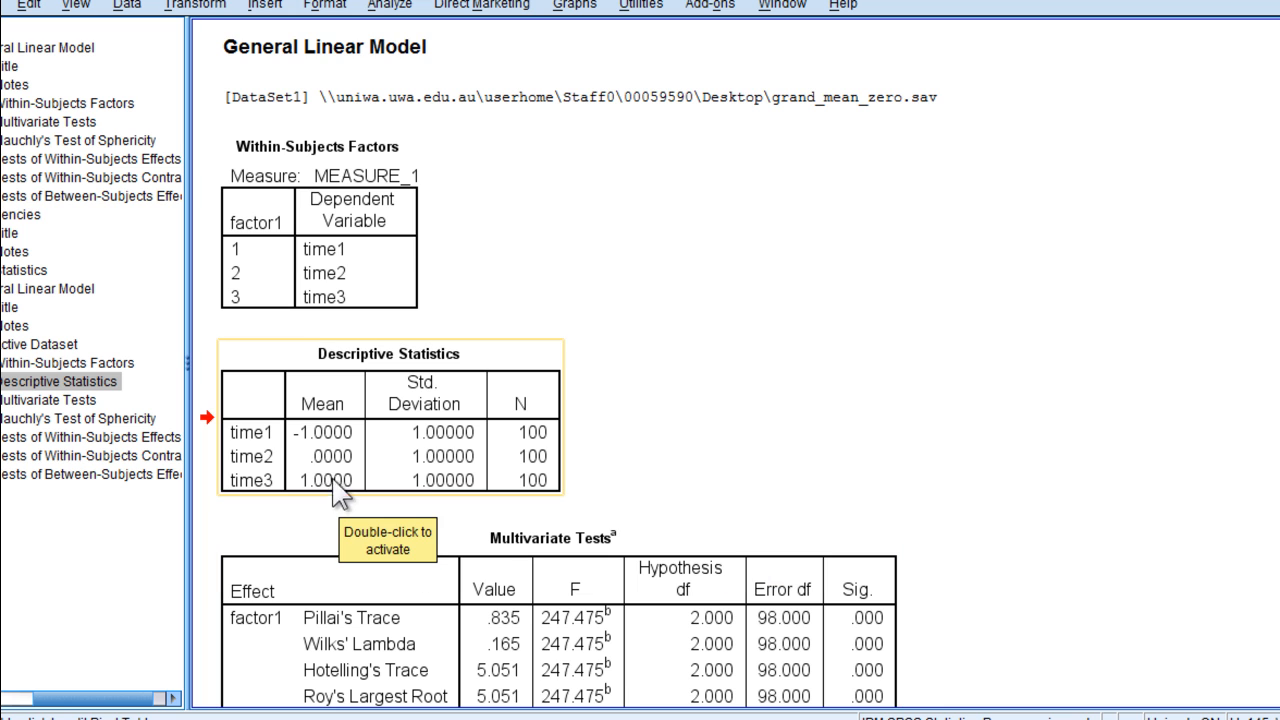
pyautogui.moveTo(312, 468)
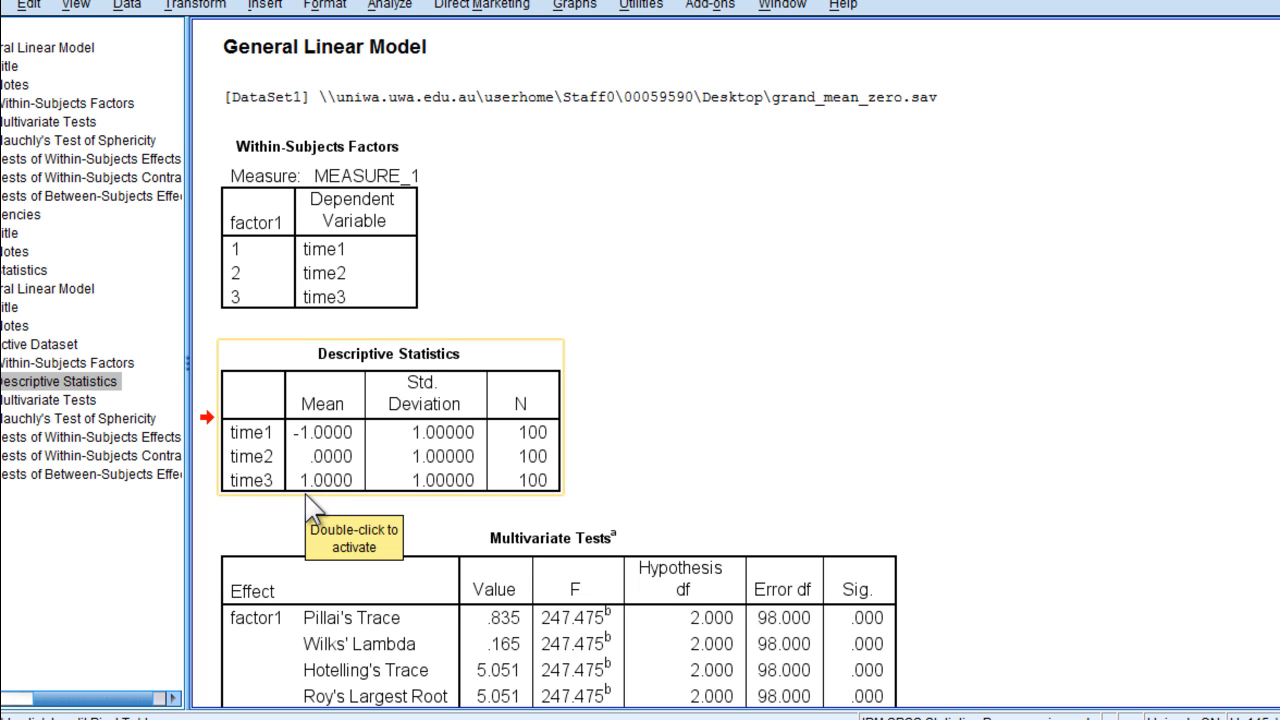
pyautogui.moveTo(344, 492)
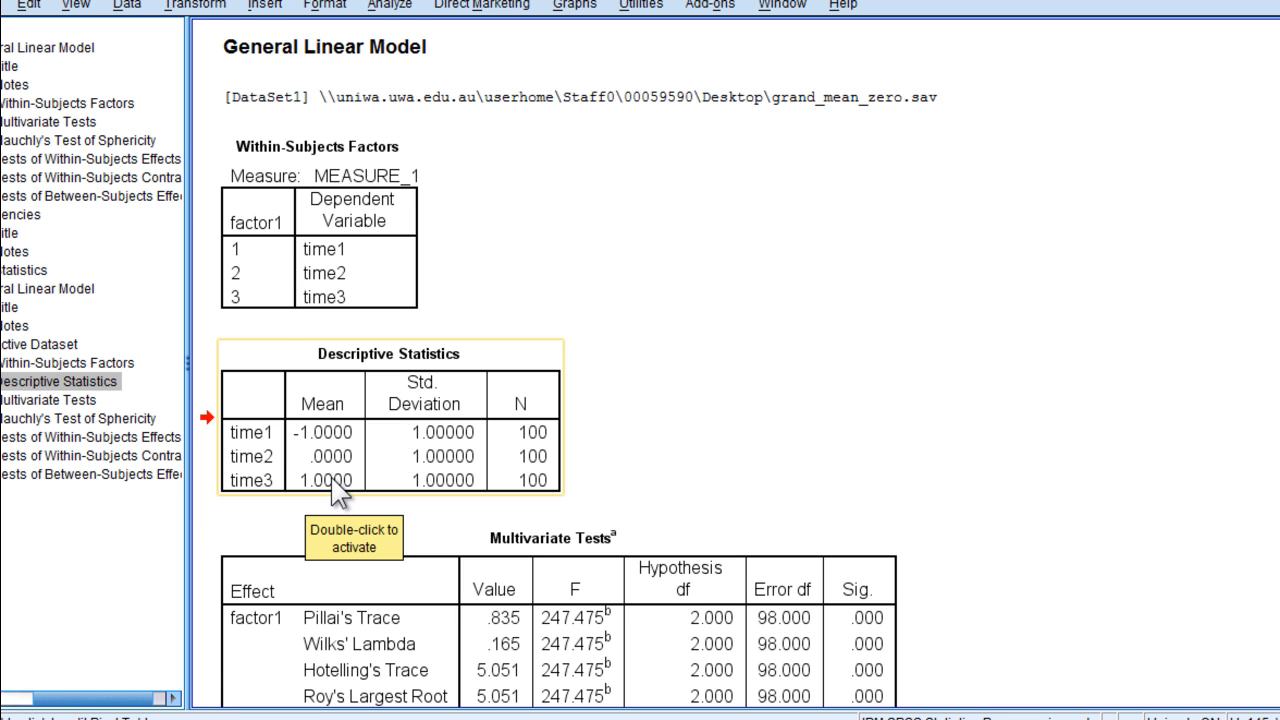
# Step: Scroll to and select the between-subjects effects table showing intercept F of 0, sig 1.000
pyautogui.scroll(-3)
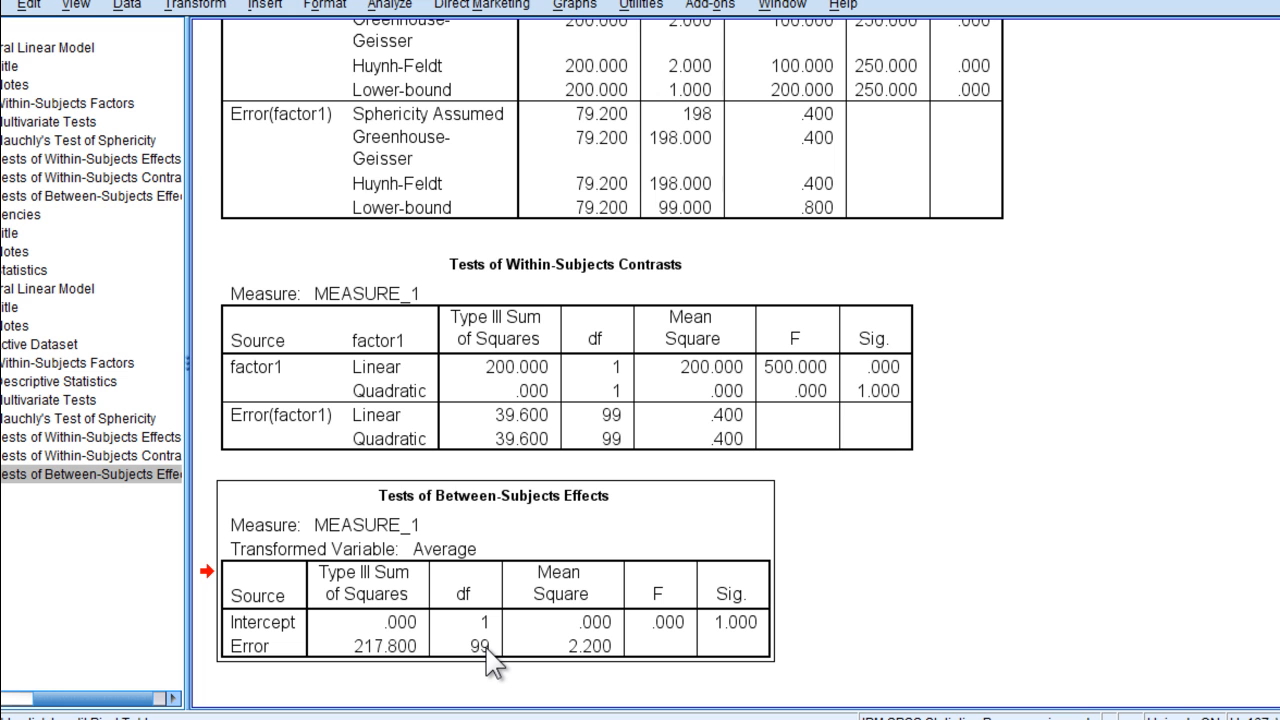
pyautogui.click(488, 610)
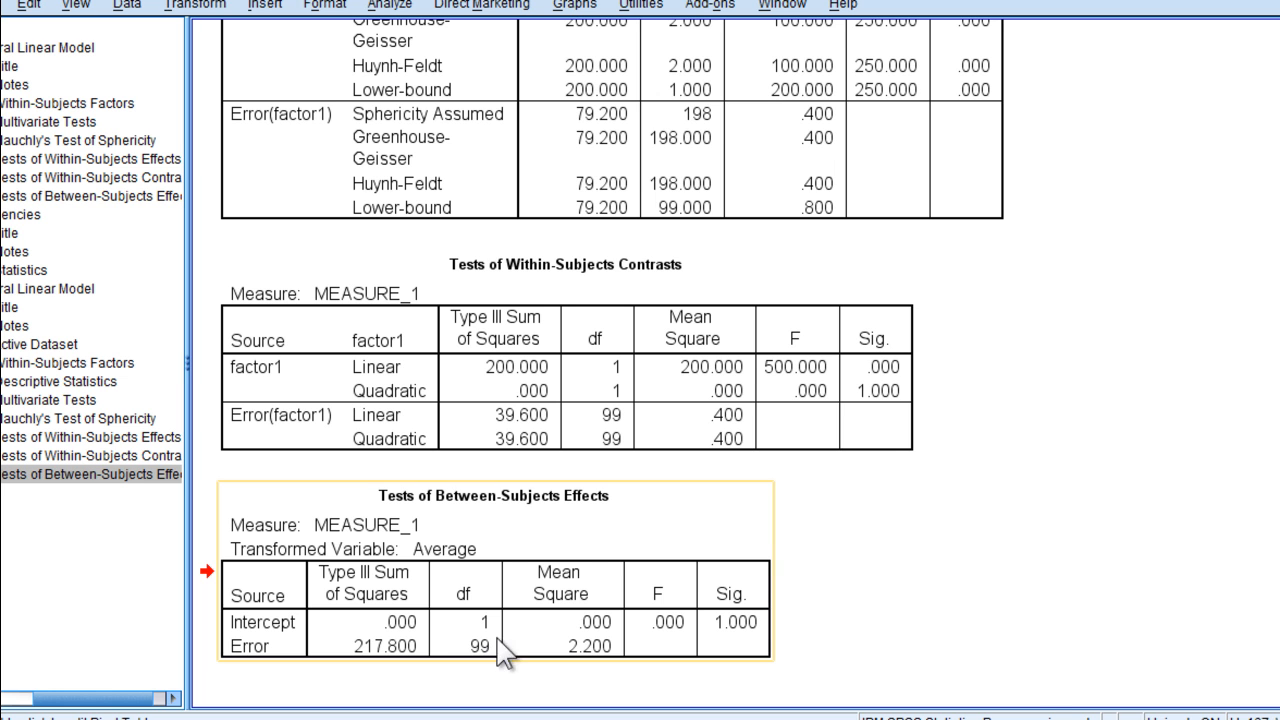